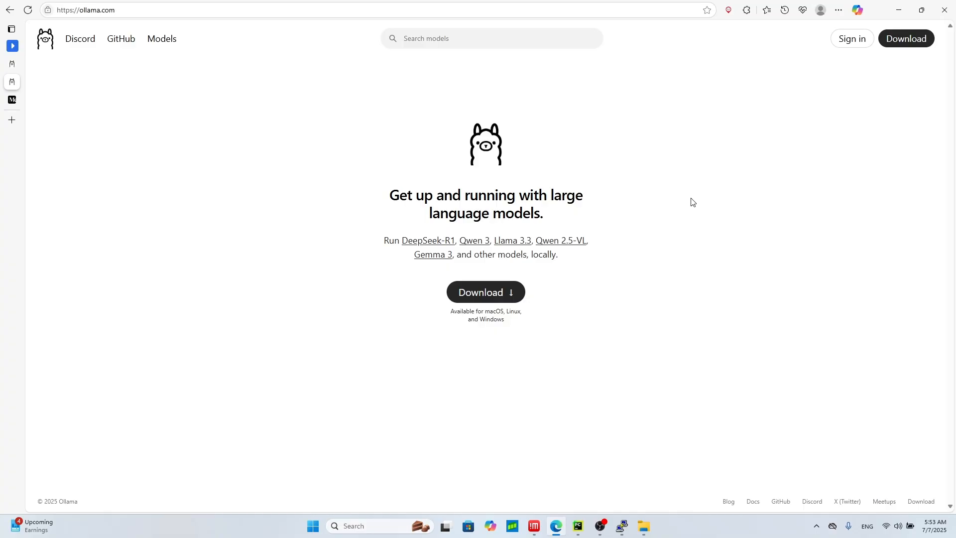
On ollama.com, show the Linux download instructions and copy the curl one-line install command.
click(80, 10)
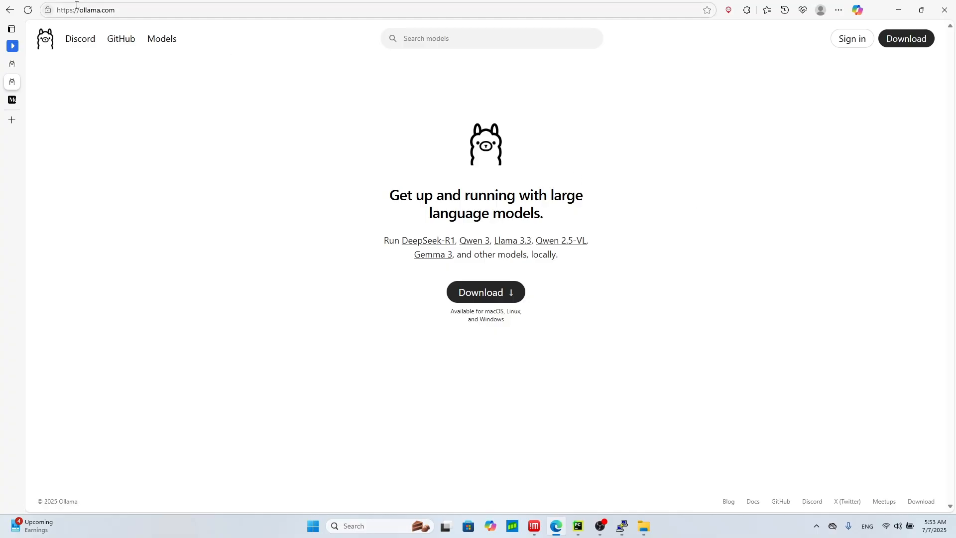
mouse_move(316, 122)
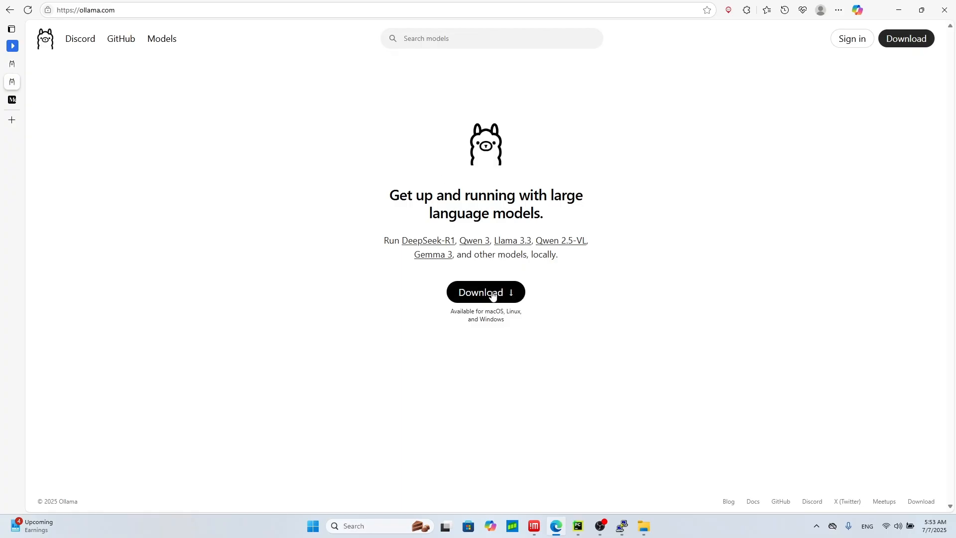
click(485, 292)
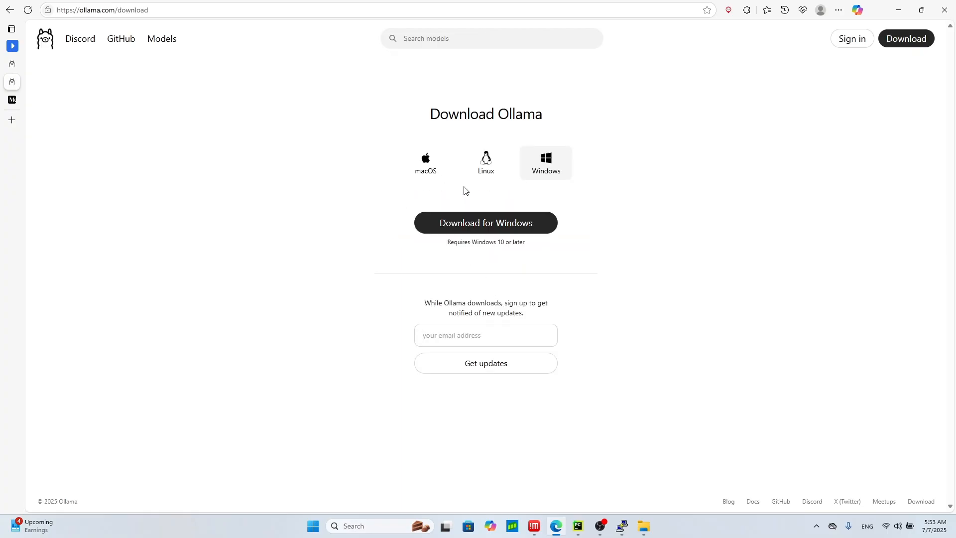
mouse_move(524, 161)
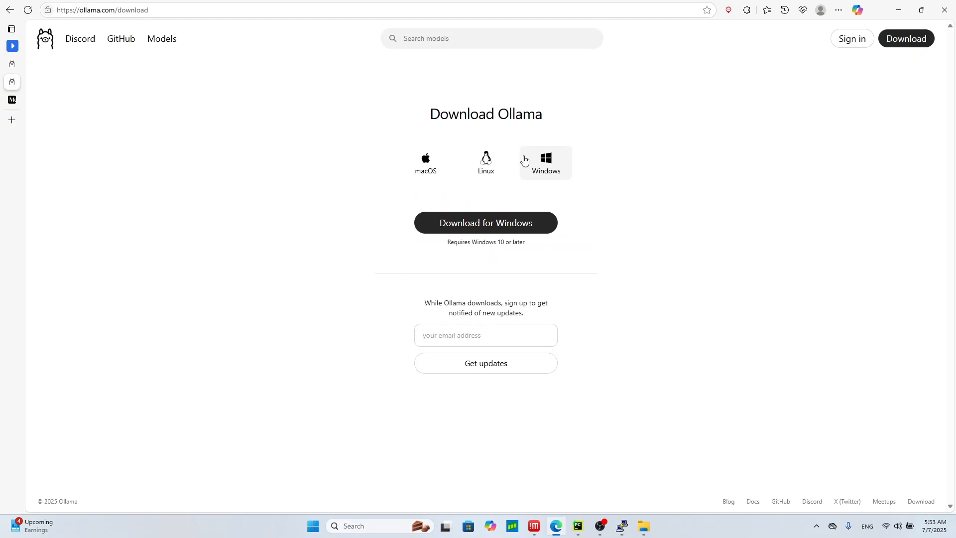
click(485, 162)
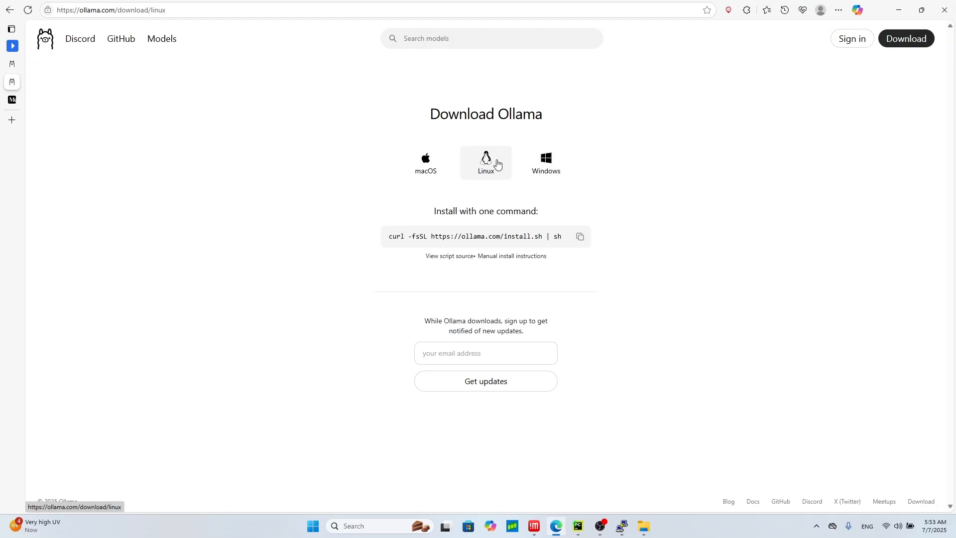
mouse_move(604, 231)
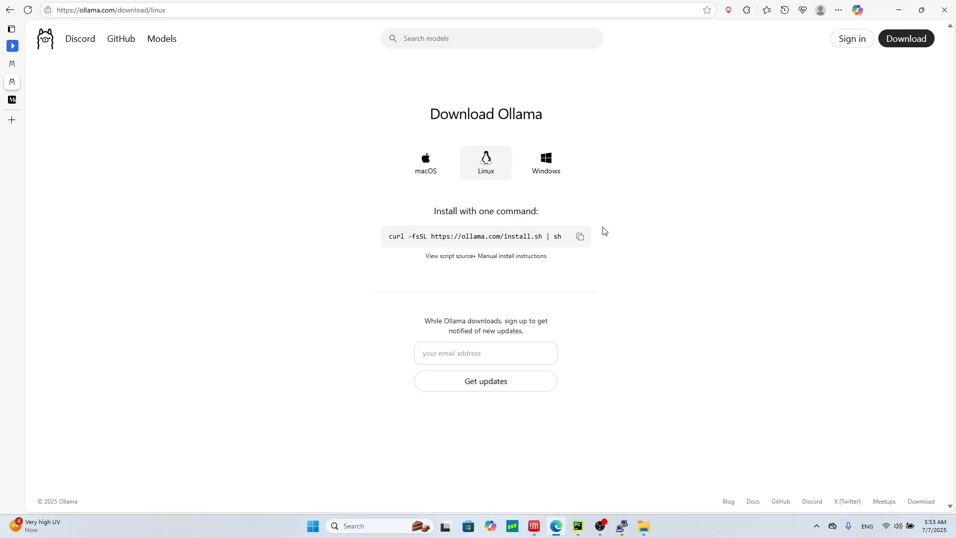
mouse_move(485, 162)
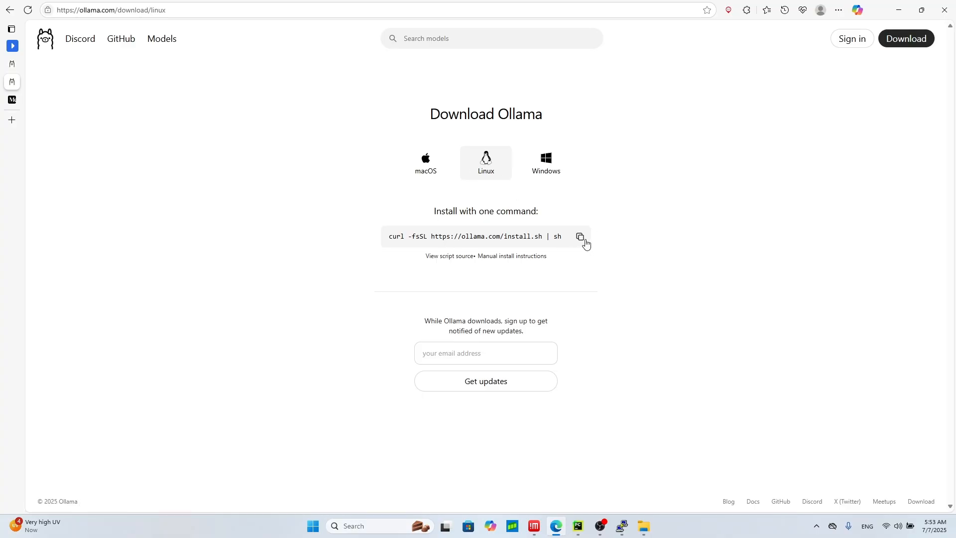
click(580, 237)
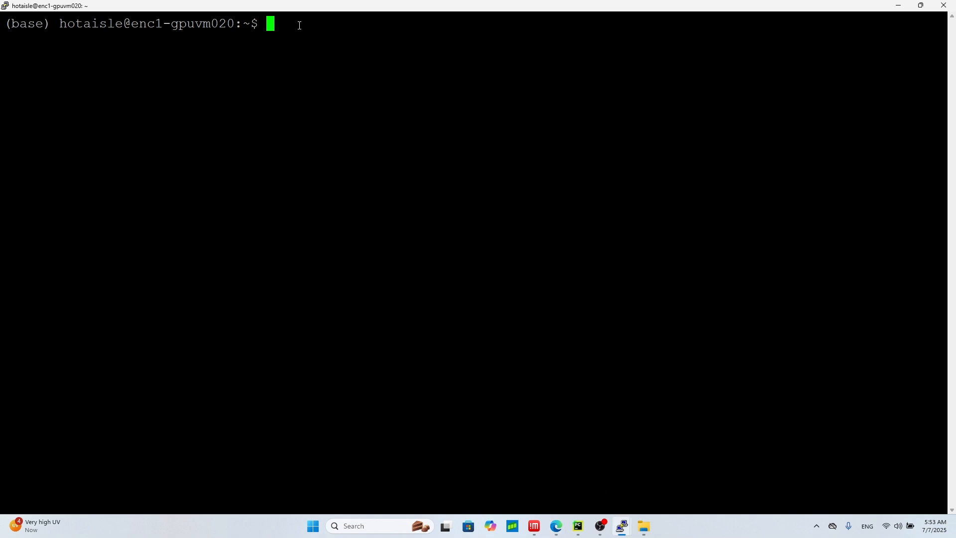
text(curl -fsSL https://ollama.com/install.sh | sh)
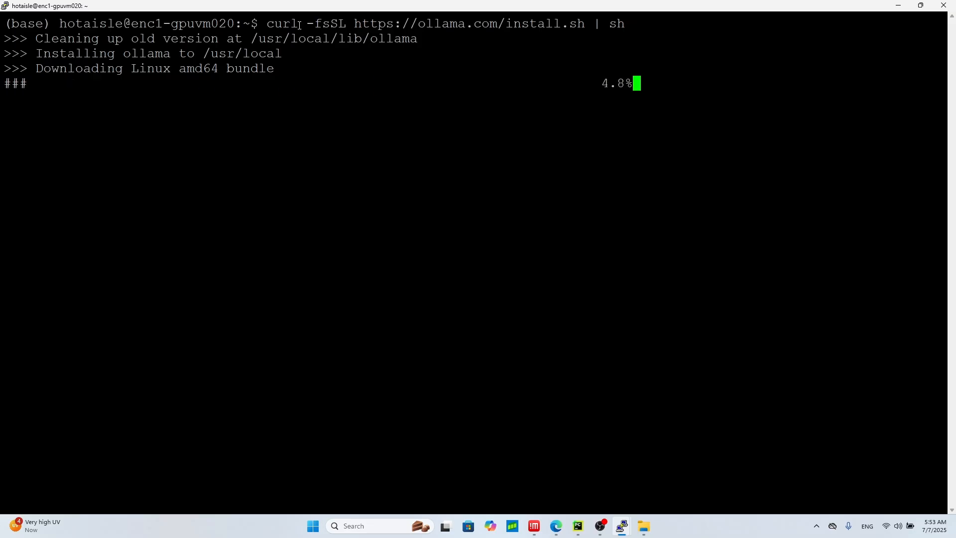
mouse_move(475, 66)
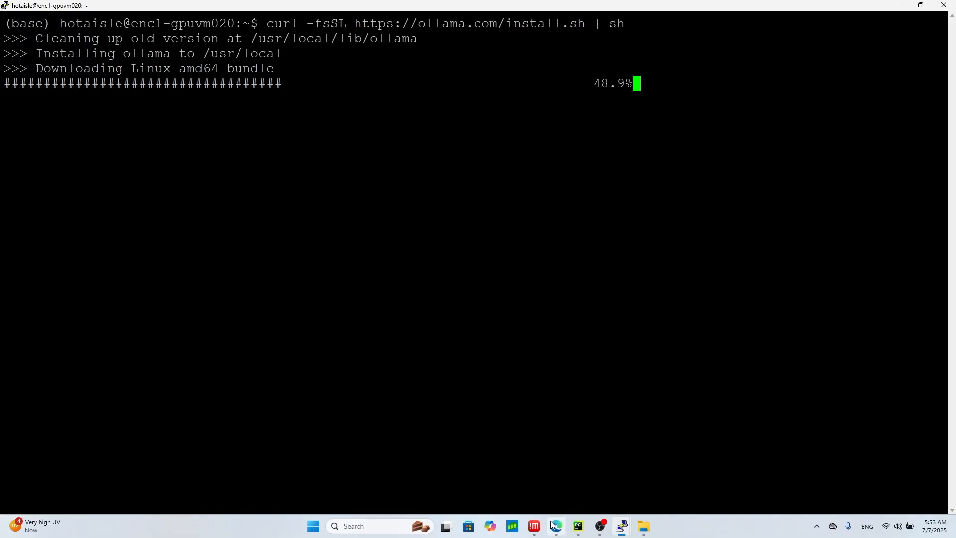
click(554, 526)
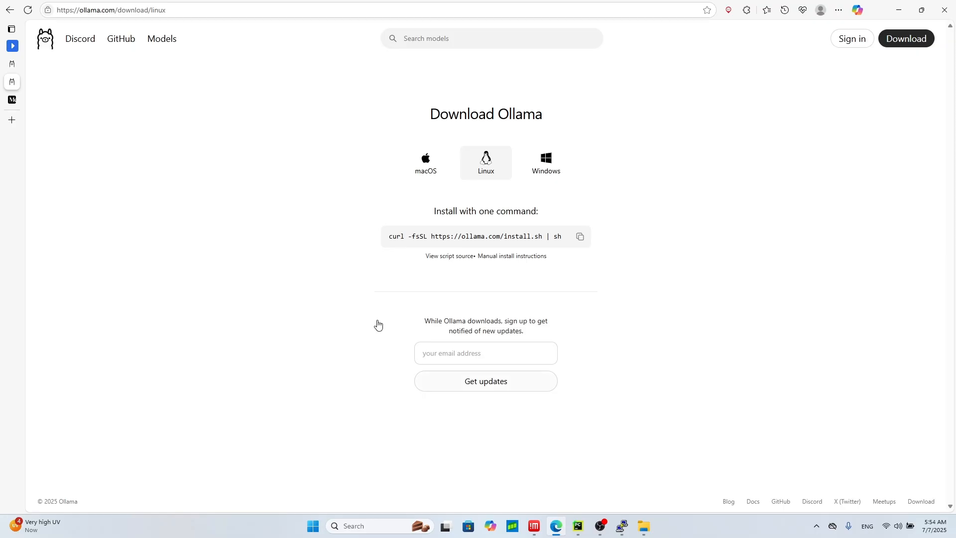
Check the AMD ROCm Ollama guide, then browse the Ollama library to the deepseek-r1 model page.
click(12, 29)
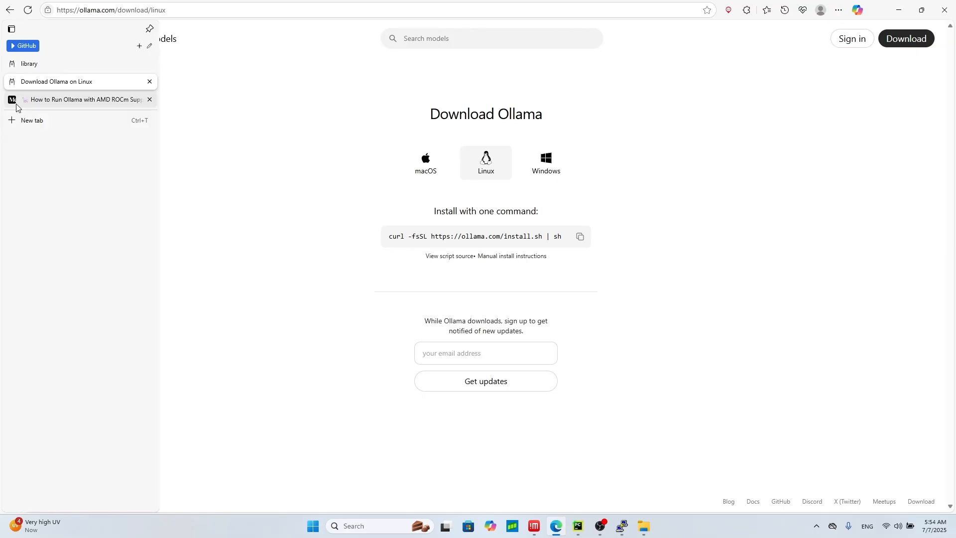
click(83, 100)
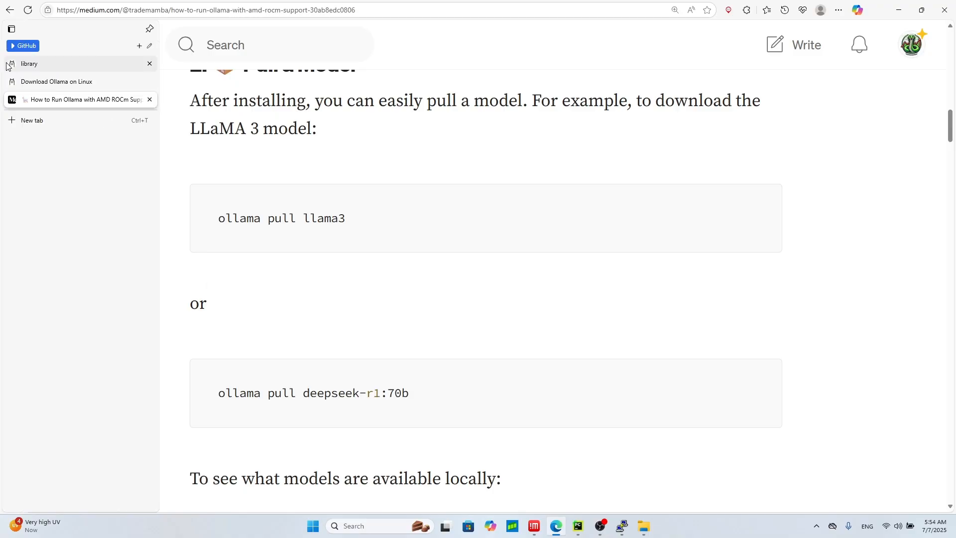
mouse_move(17, 68)
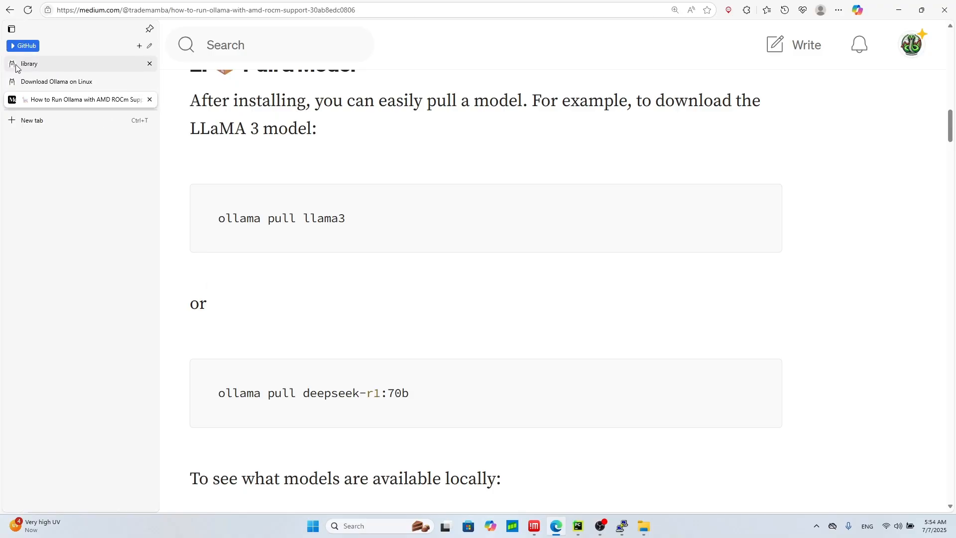
click(29, 64)
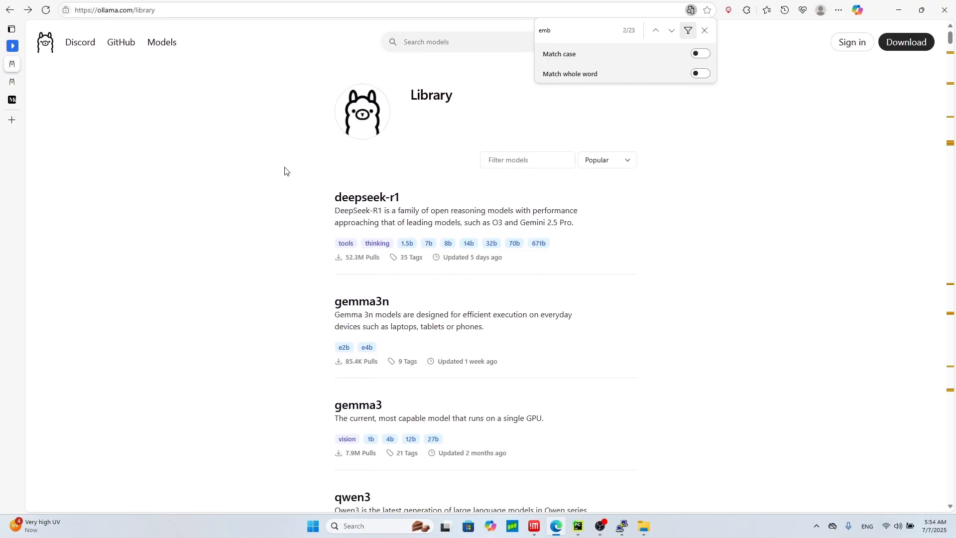
scroll(down, 3)
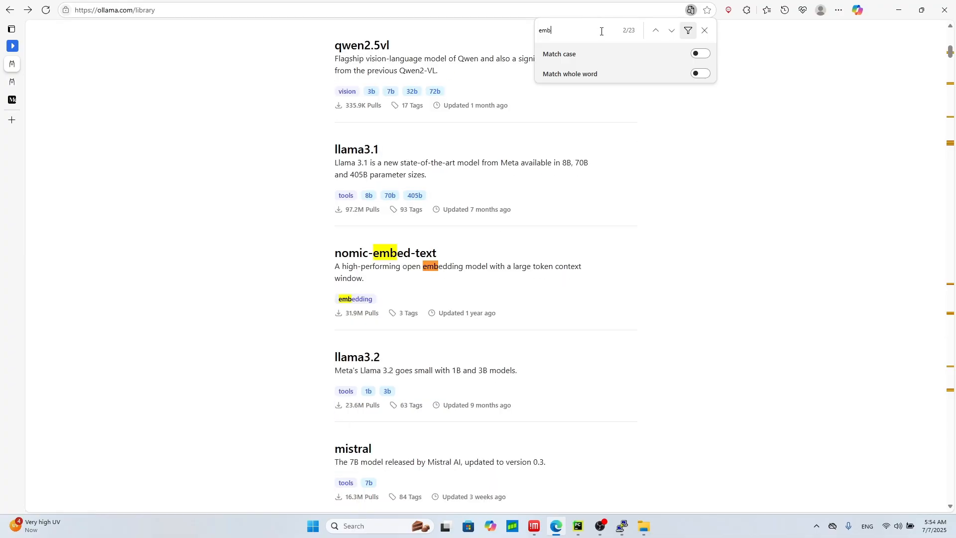
mouse_move(395, 258)
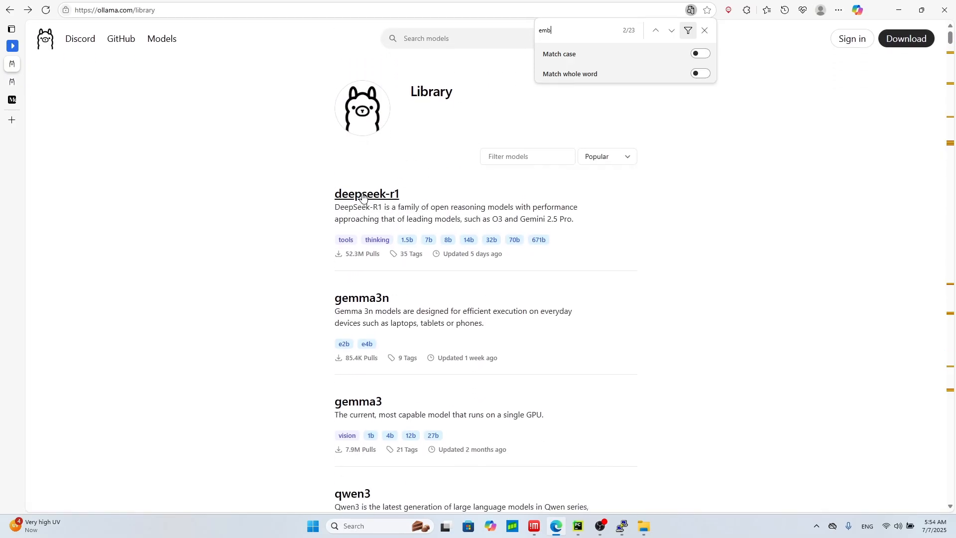
mouse_move(374, 194)
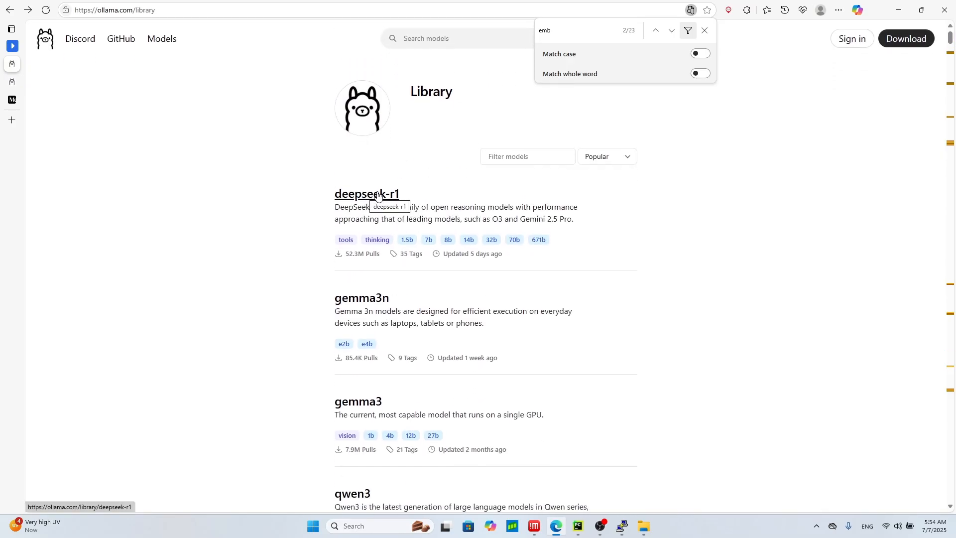
click(705, 31)
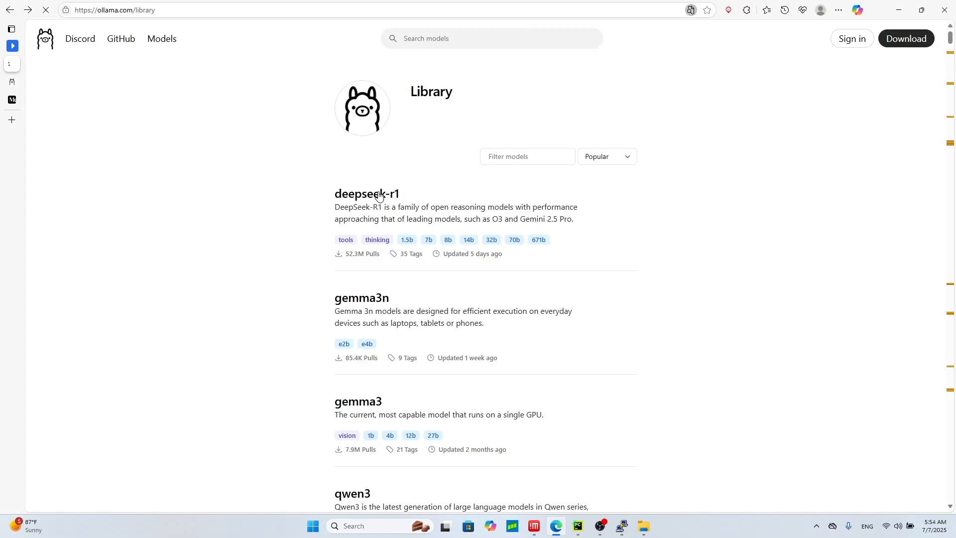
click(366, 193)
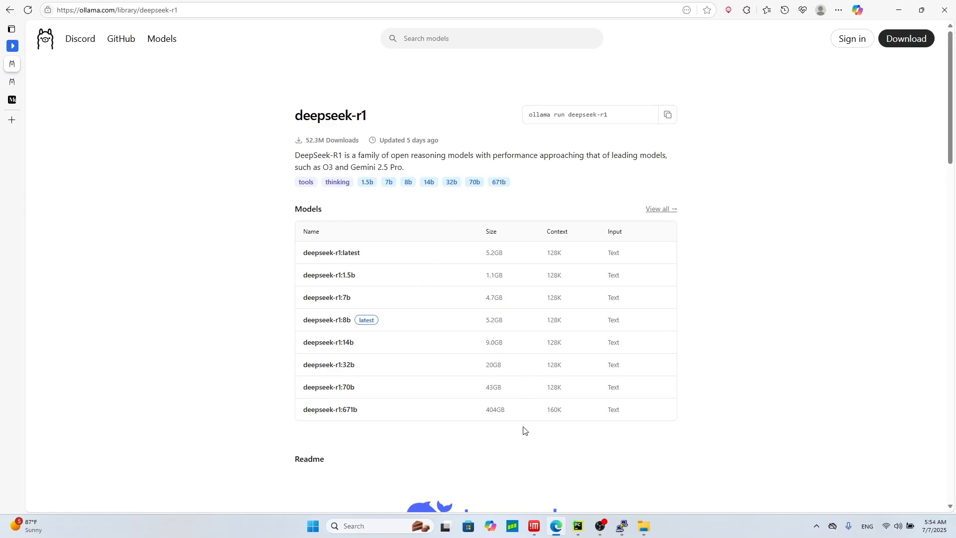
mouse_move(612, 482)
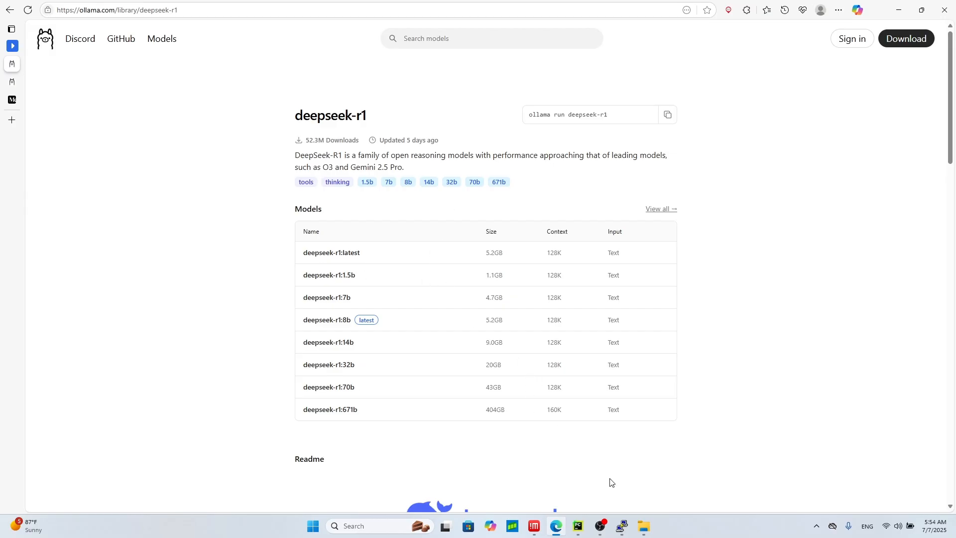
mouse_move(611, 513)
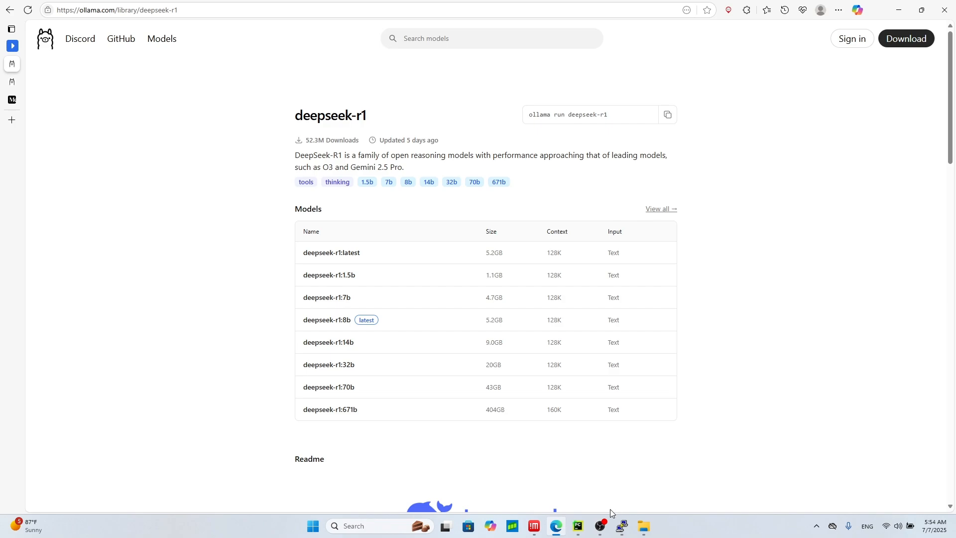
Back in the server terminal, run 'ollama pull deepseek-r1' to download the model.
click(621, 526)
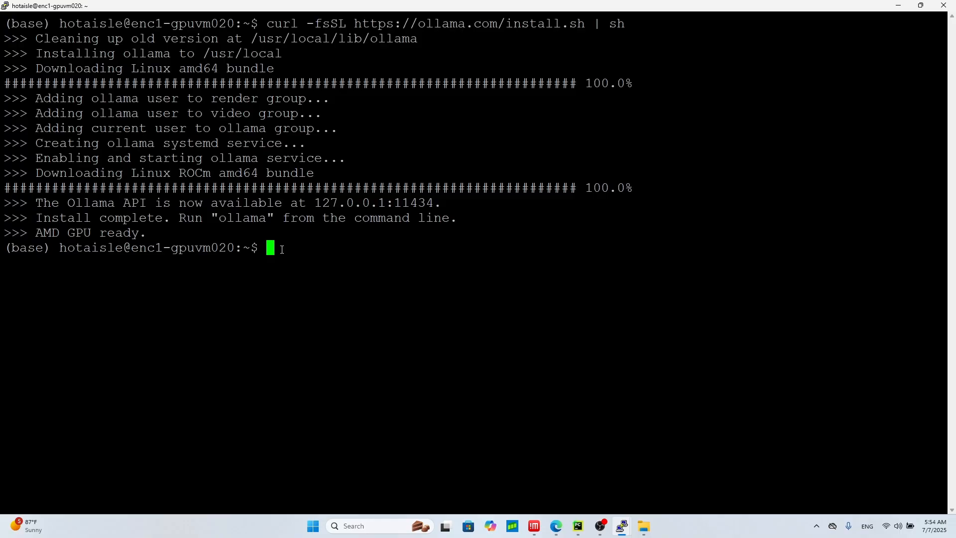
text(oll)
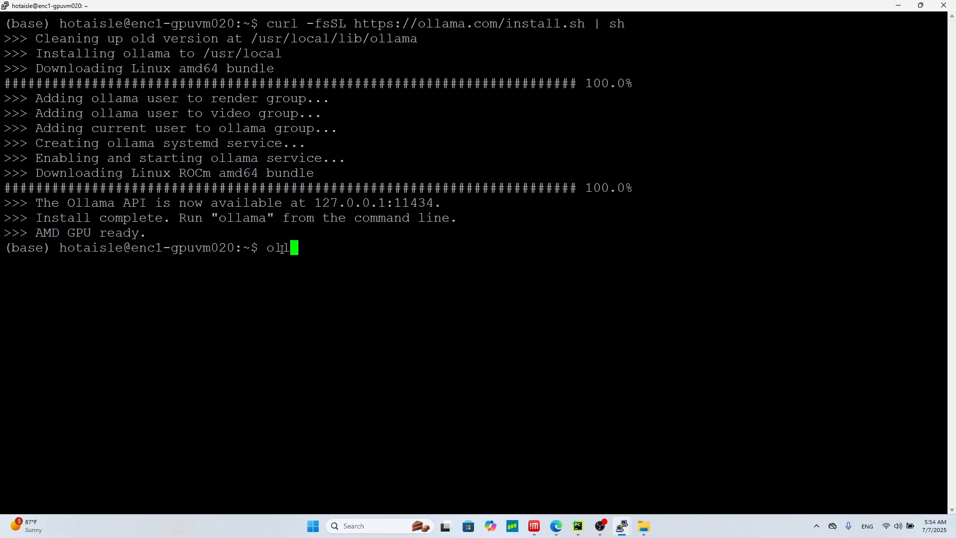
text(lama pull)
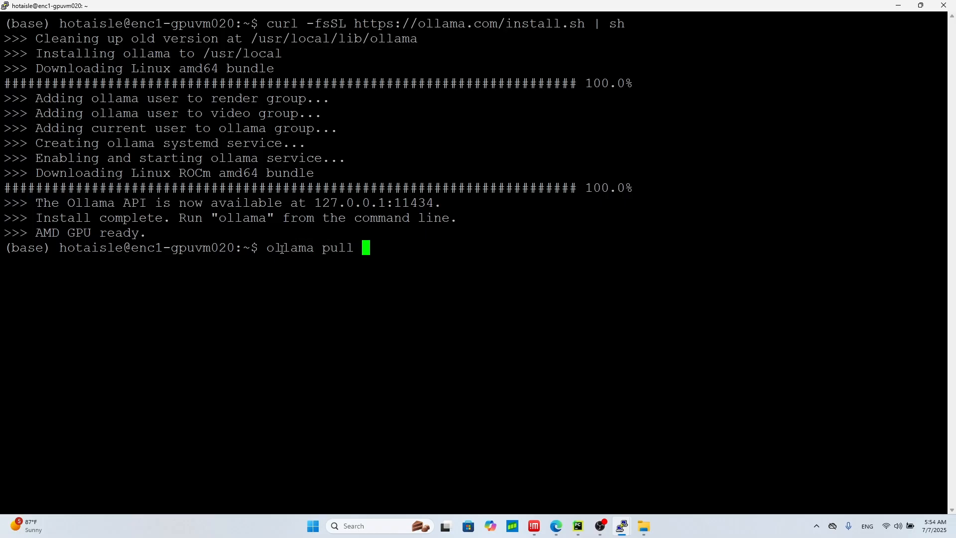
text(deepsk)
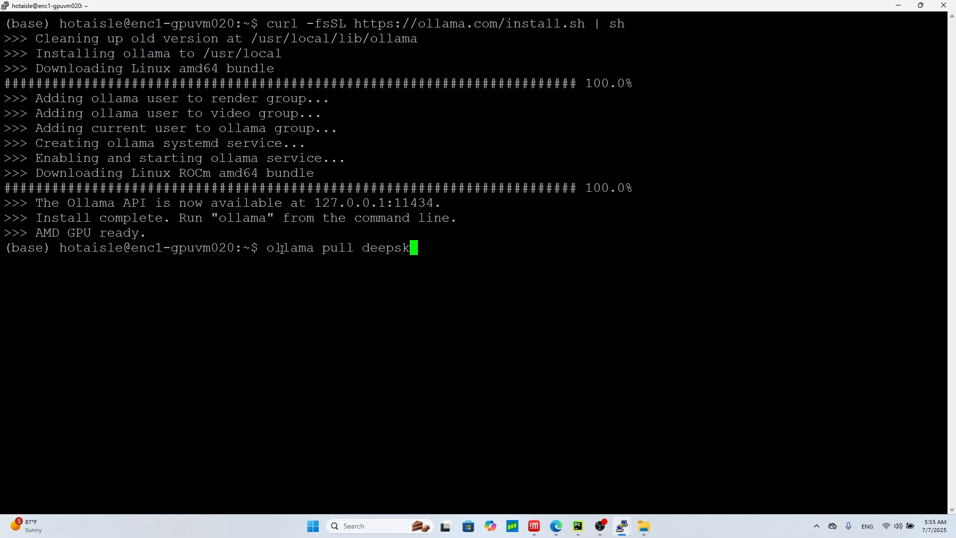
text(eek-r1)
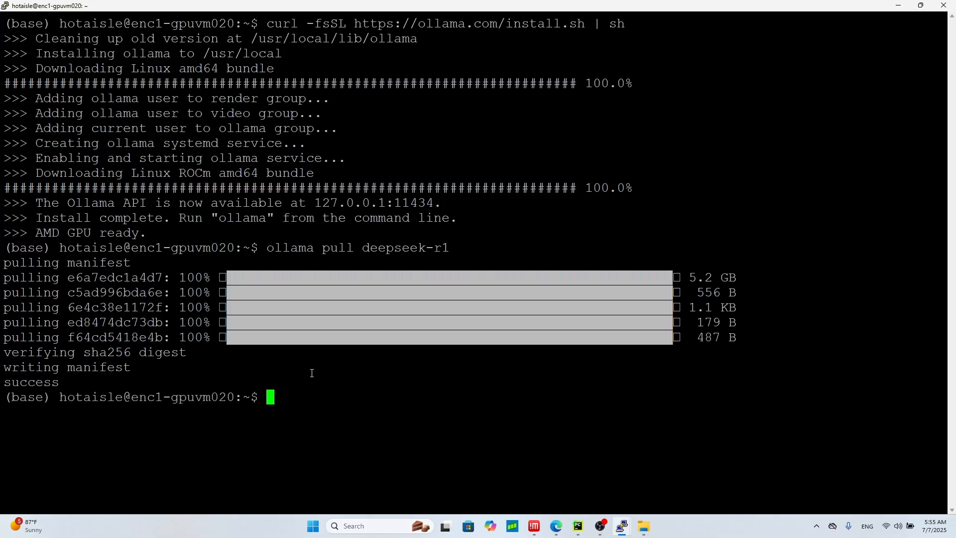
Run 'ollama run deepseek-r1' and ask which is better, Michael Jordan or Kobe Bryant.
text(ollama run deepe)
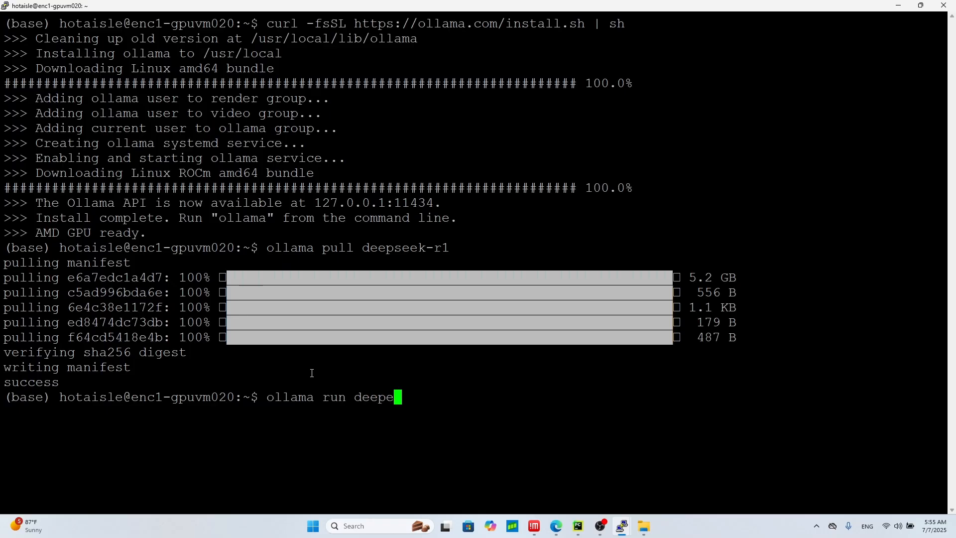
text(seek-r1)
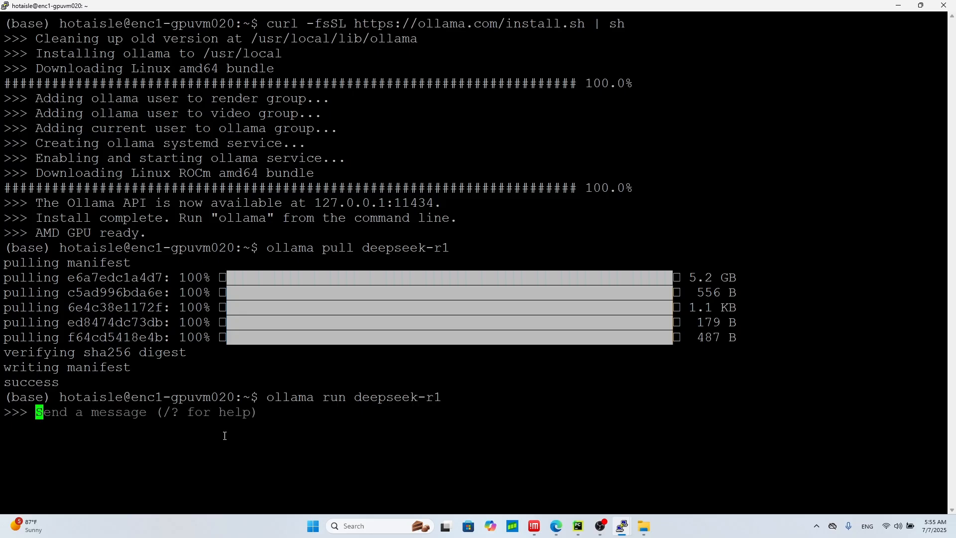
mouse_move(158, 430)
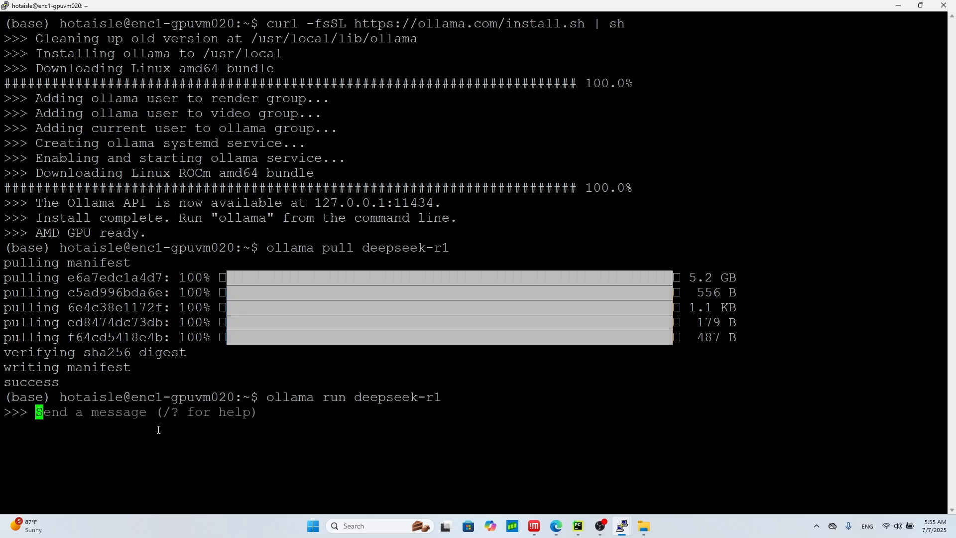
text(Who is better Mic)
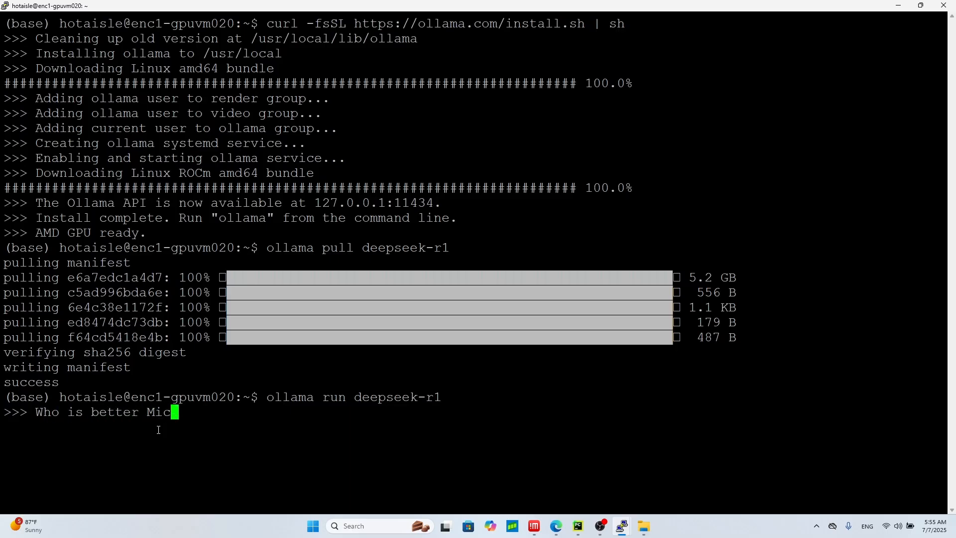
text(hael Jodan or)
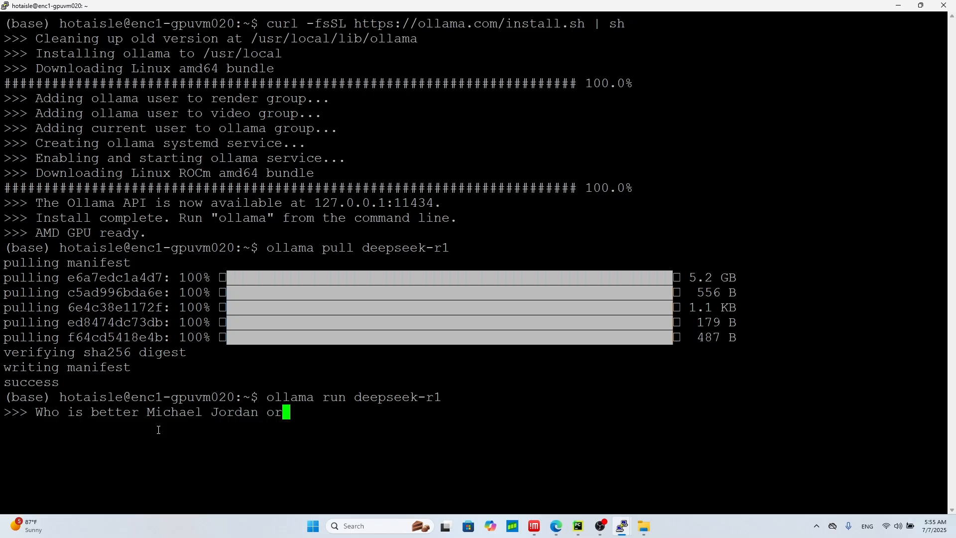
text(Kobe Byant?)
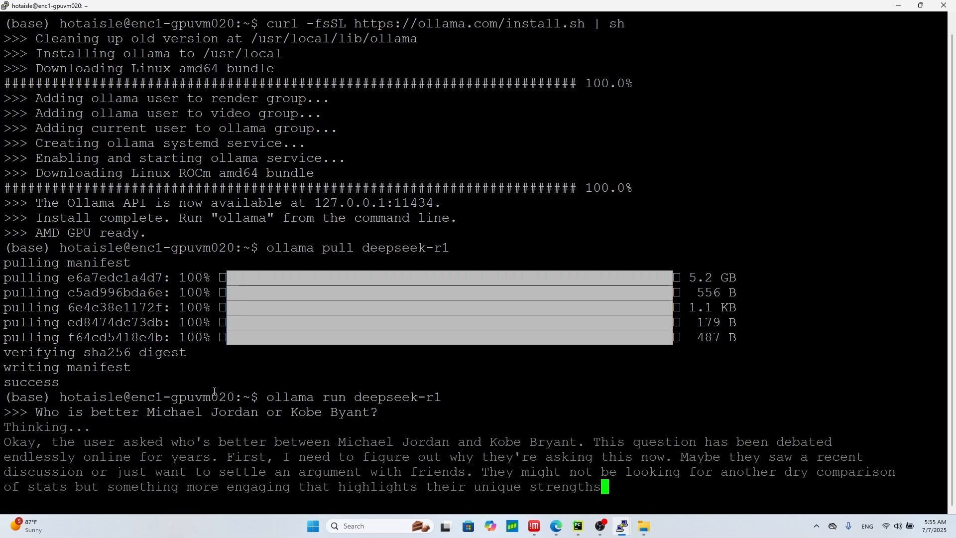
Read through the answer and begin a follow-up 'What about Leb...' question.
scroll(down, 3)
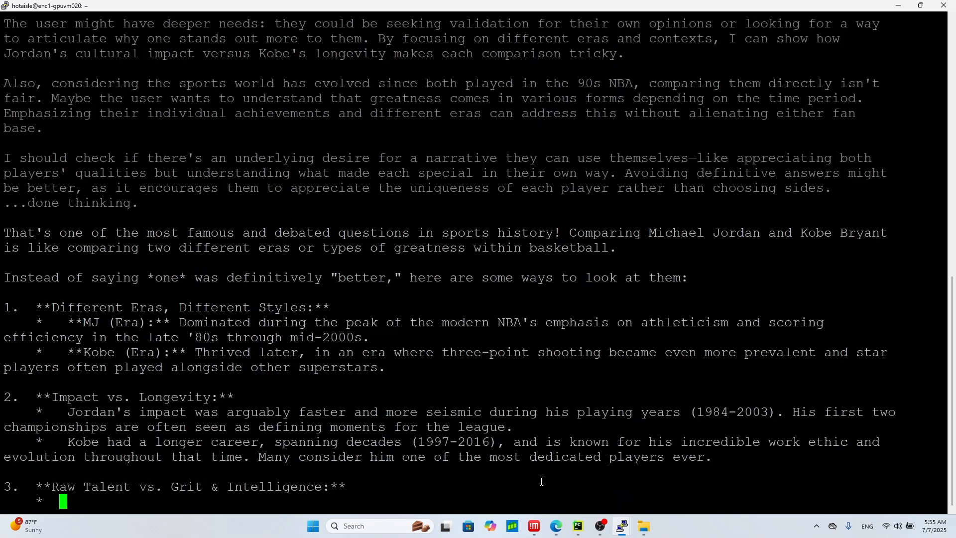
scroll(down, 3)
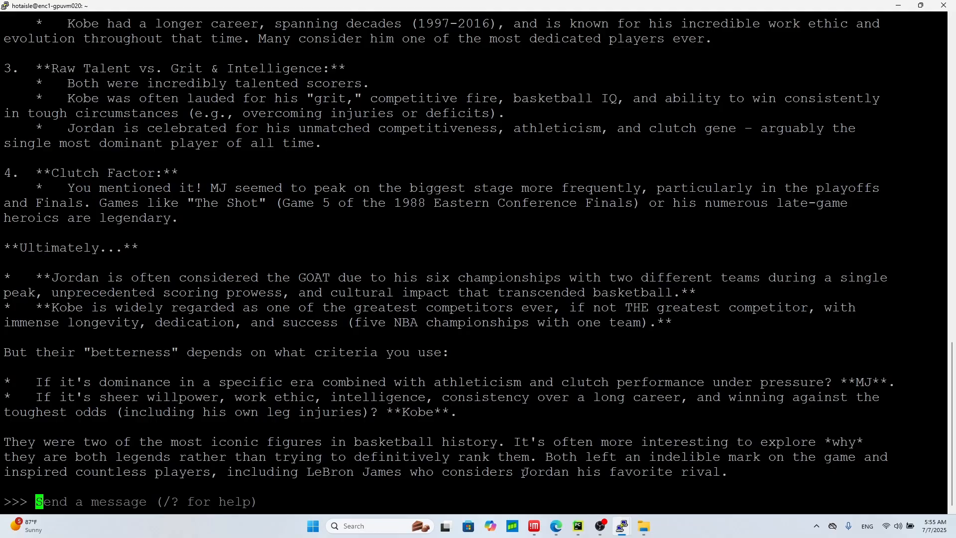
text(What about Lebron James and Larry Bird)
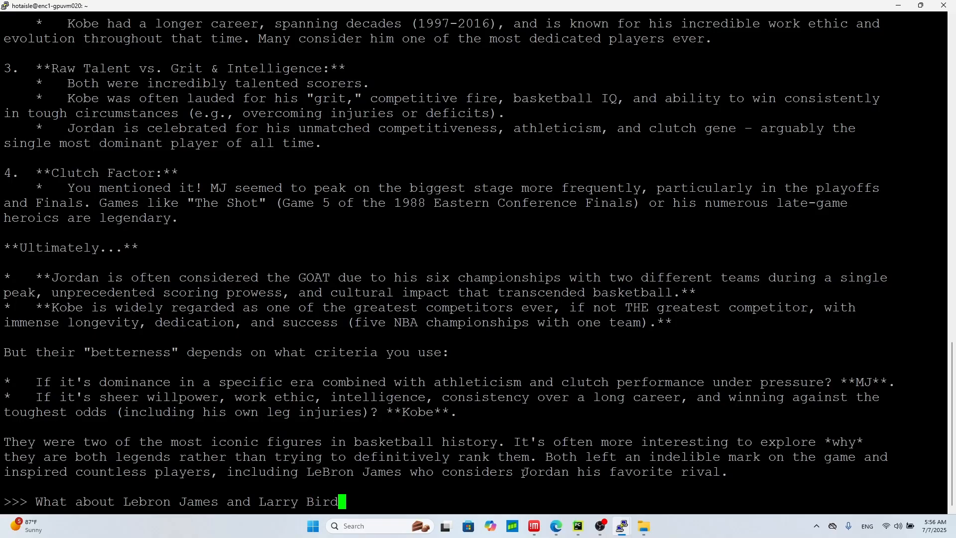
Ask deepseek-r1 'What about Lebron James and Larry Bird?' and let it answer.
text(?)
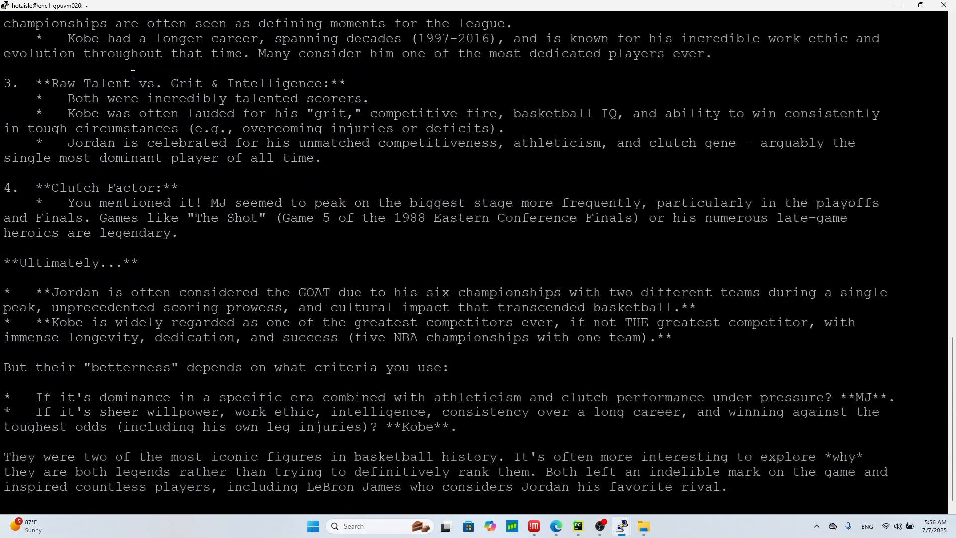
text(What about Lebron James and Larry Bird?)
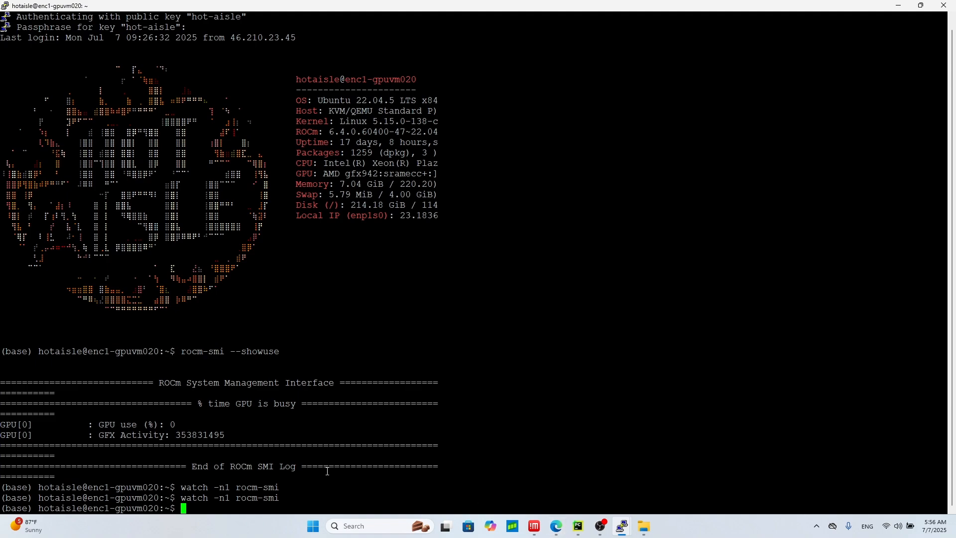
mouse_move(556, 525)
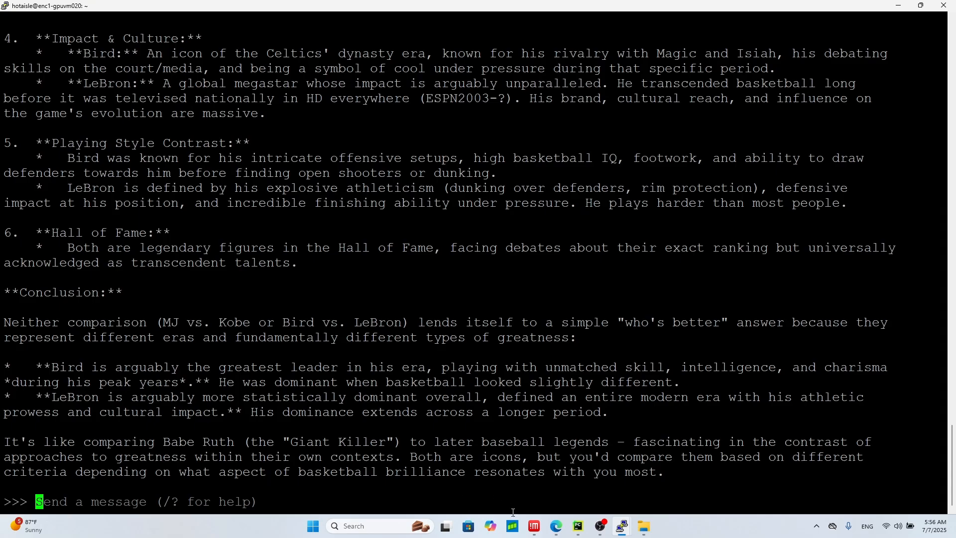
mouse_move(299, 487)
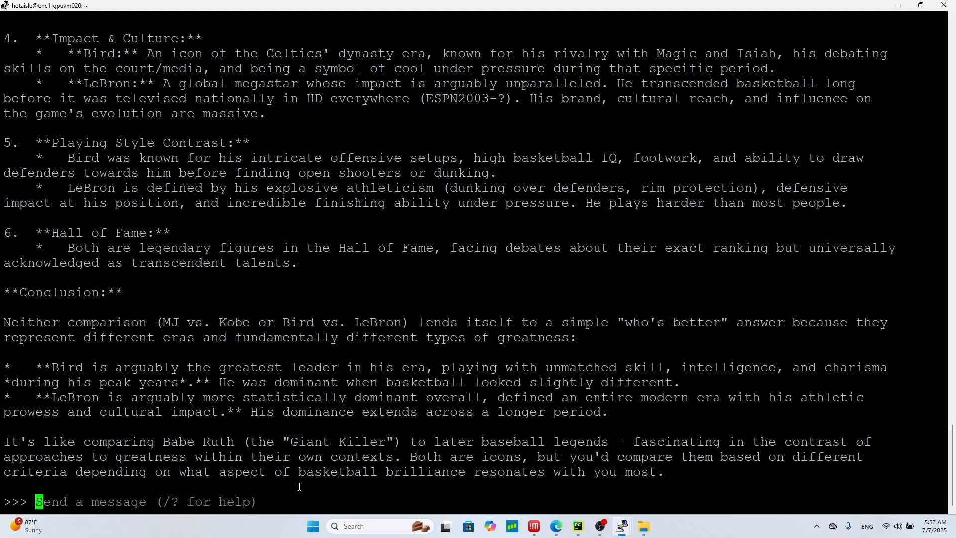
Ask for a bio of Donald Trump, and run 'rocm-smi --showuse' in the other session.
text(GIve)
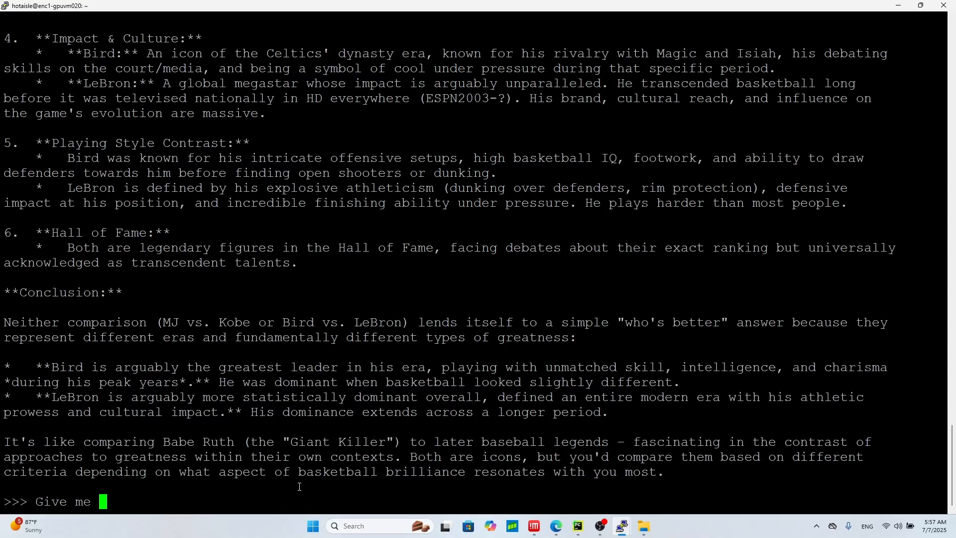
text(a bio)
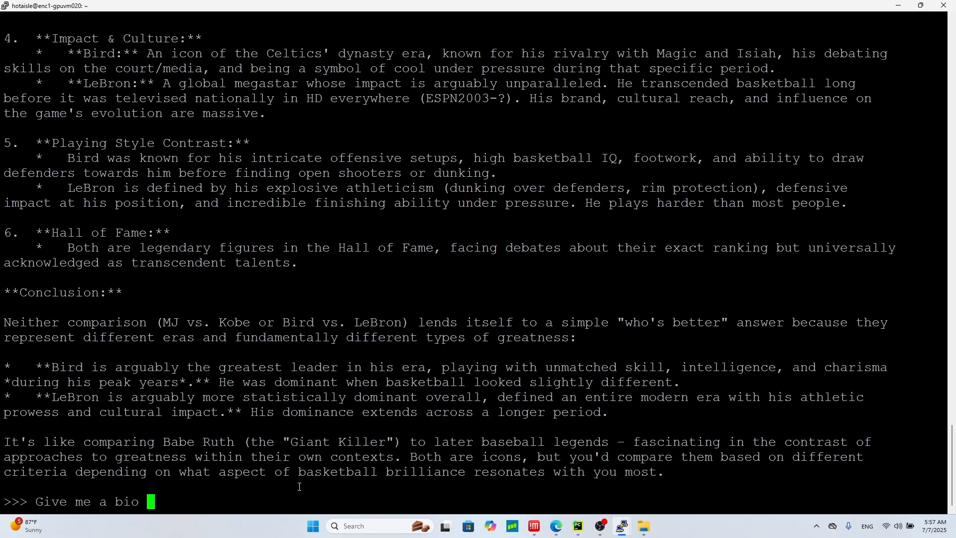
text(of Donald Trump?)
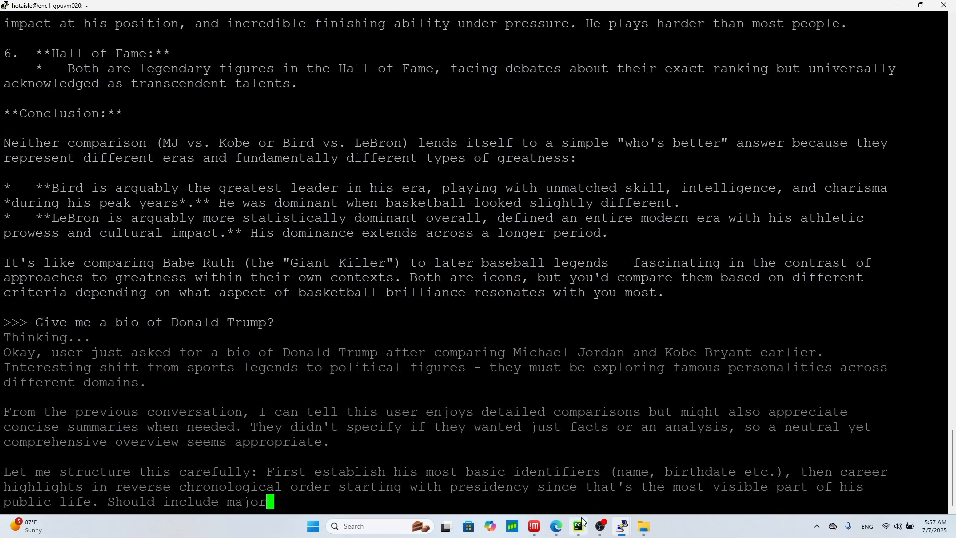
mouse_move(621, 526)
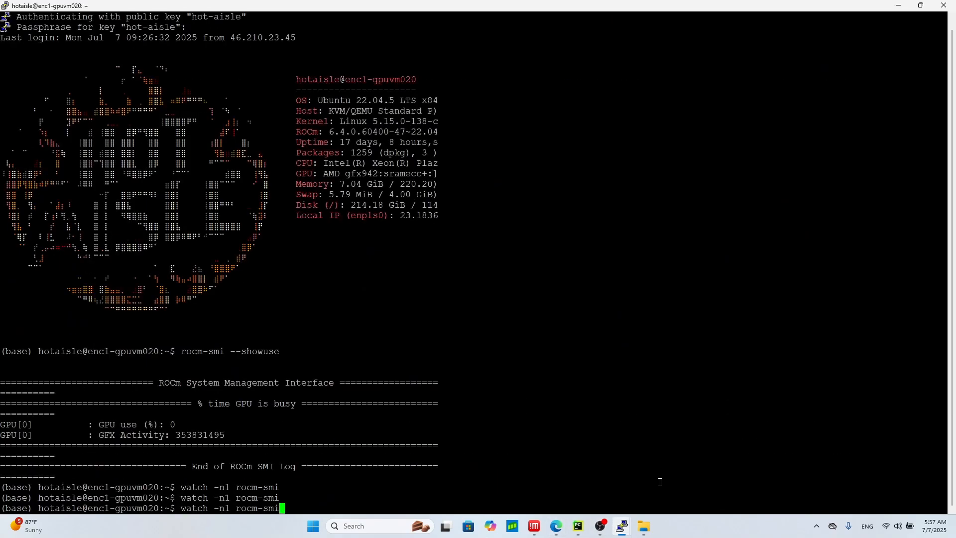
text(rocm-smi --showuse)
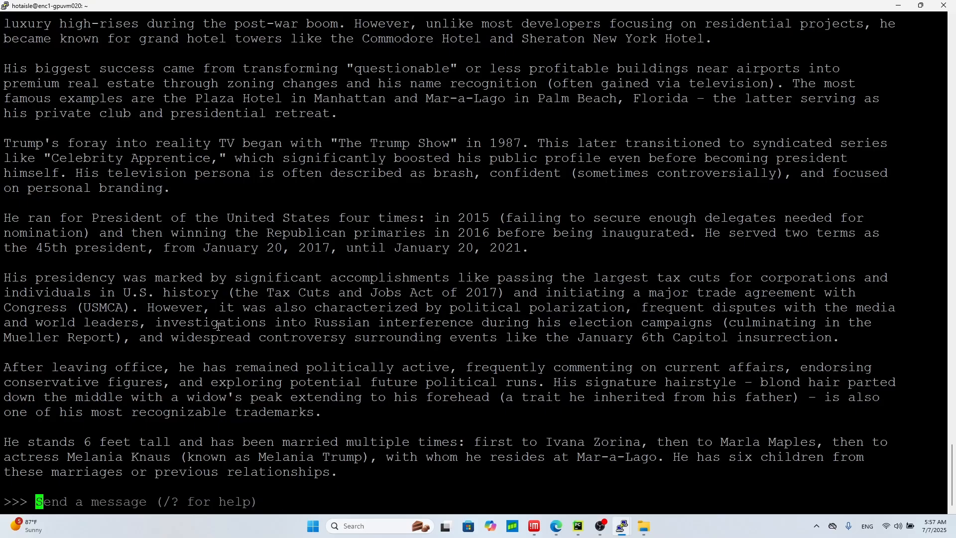
Ask for a story of Kobe Bryant and monitor GPU use with 'watch -n1 rocm-smi'.
text(Write me)
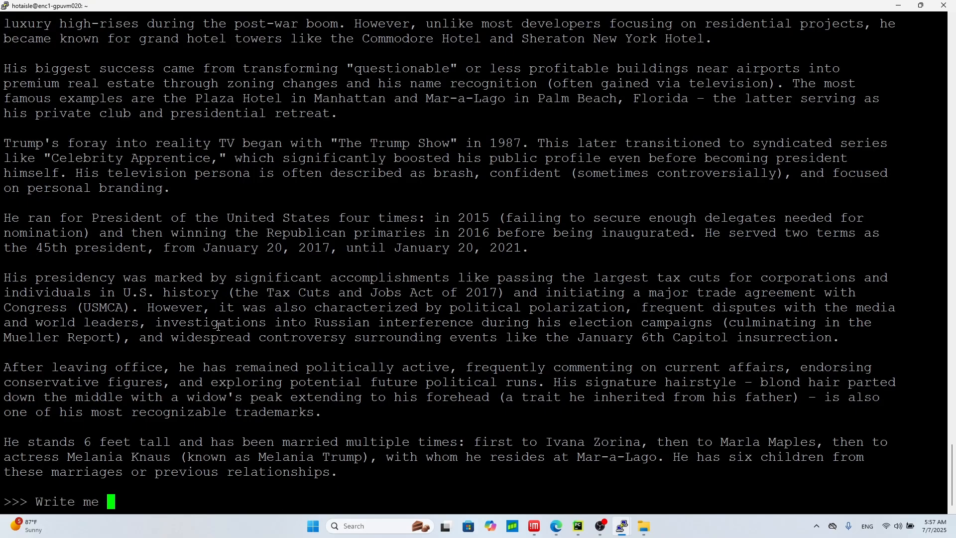
text(a story of Kobe B)
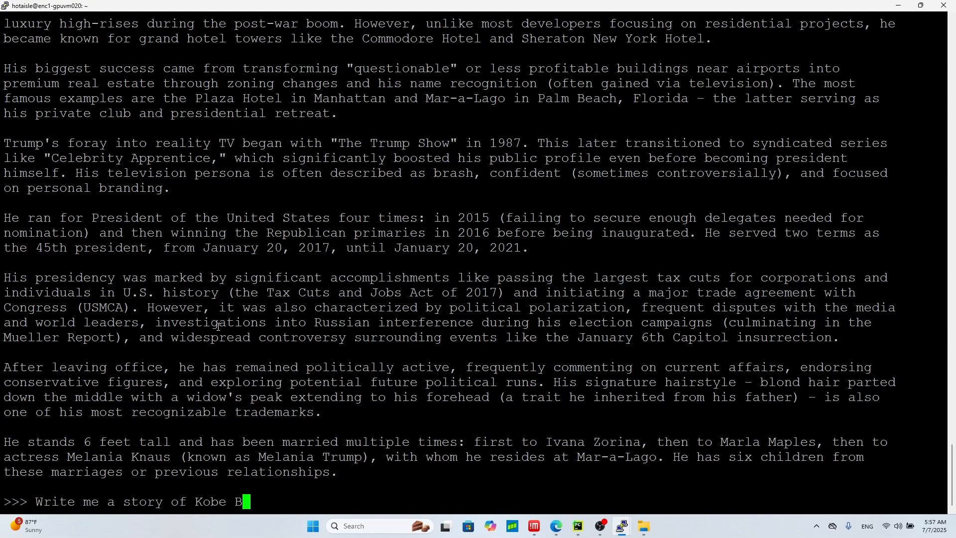
text(r)
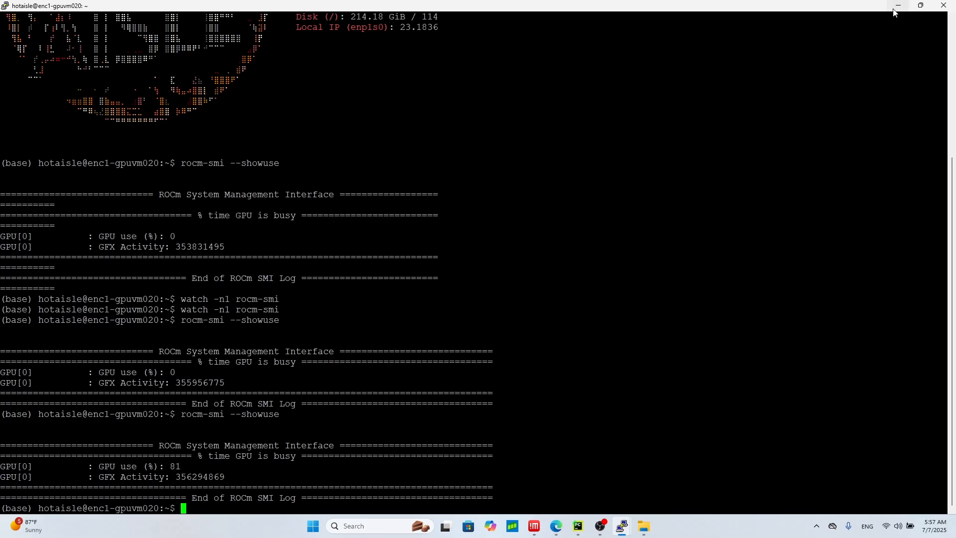
mouse_move(897, 9)
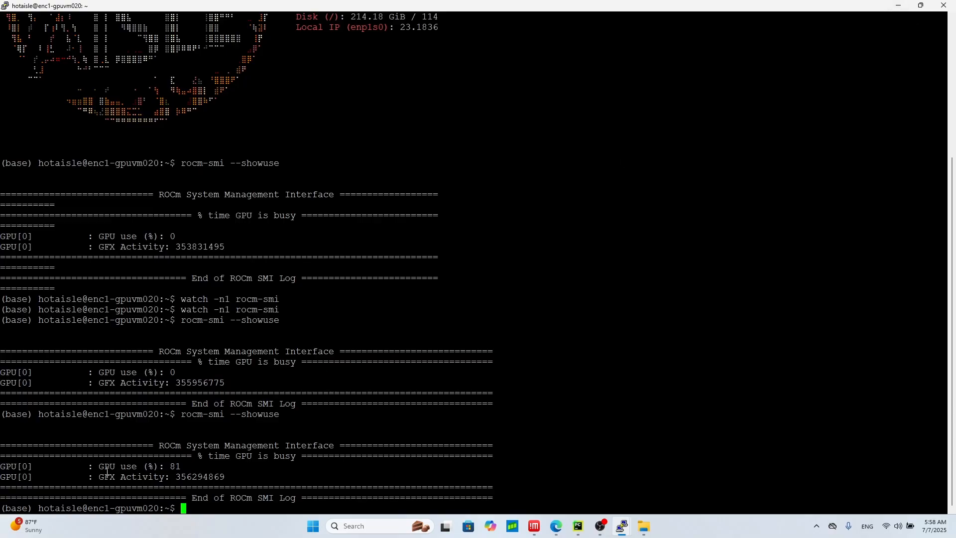
mouse_move(203, 202)
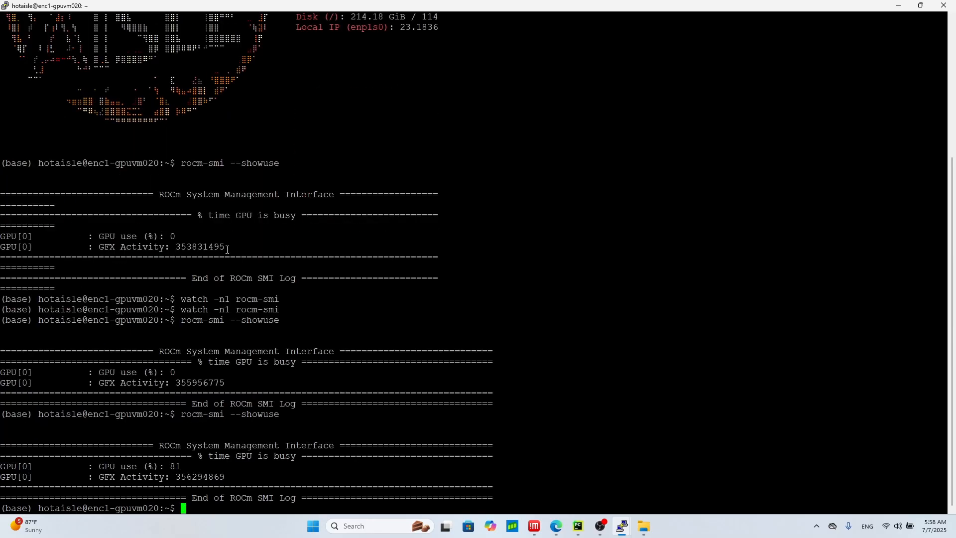
text(watch -n1 rocm-smi)
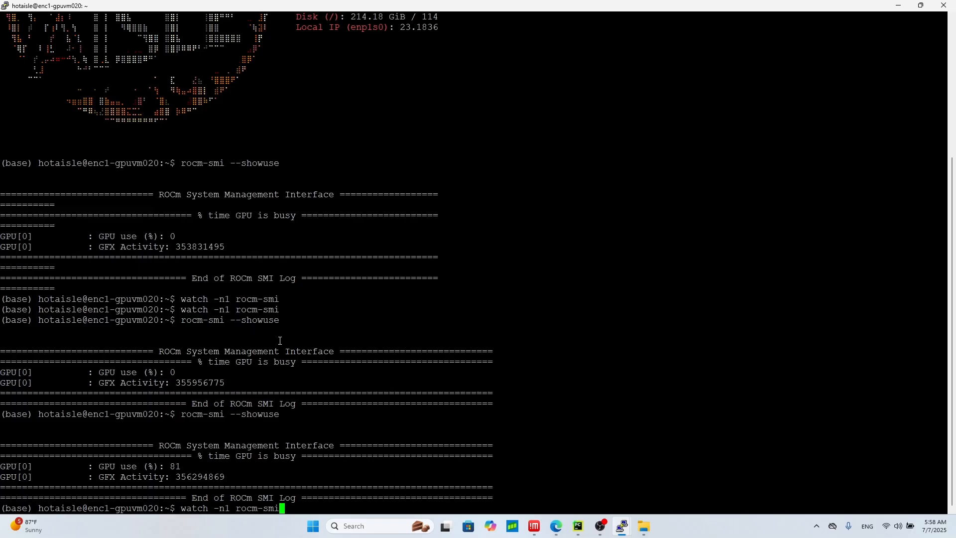
mouse_move(248, 519)
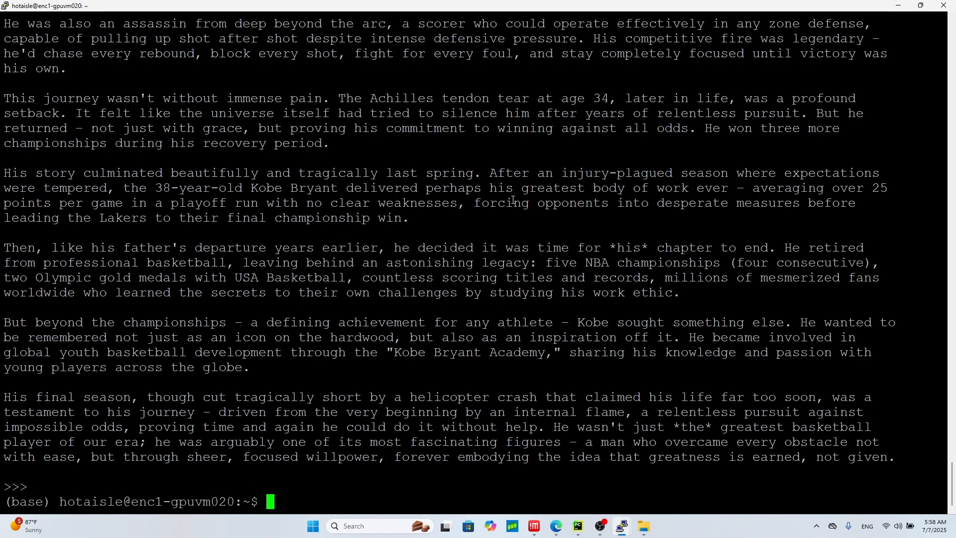
Leave the chat, run 'ollama list' showing deepseek-r1:latest 5.2 GB, and start 'ollama run deepseek-r1:70b'.
text(ollama run deepseek-r1)
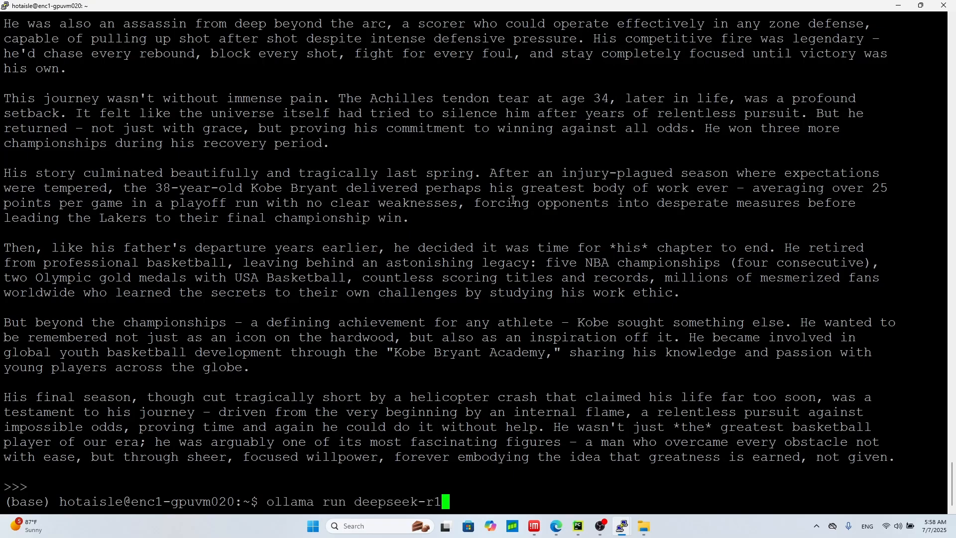
text(:)
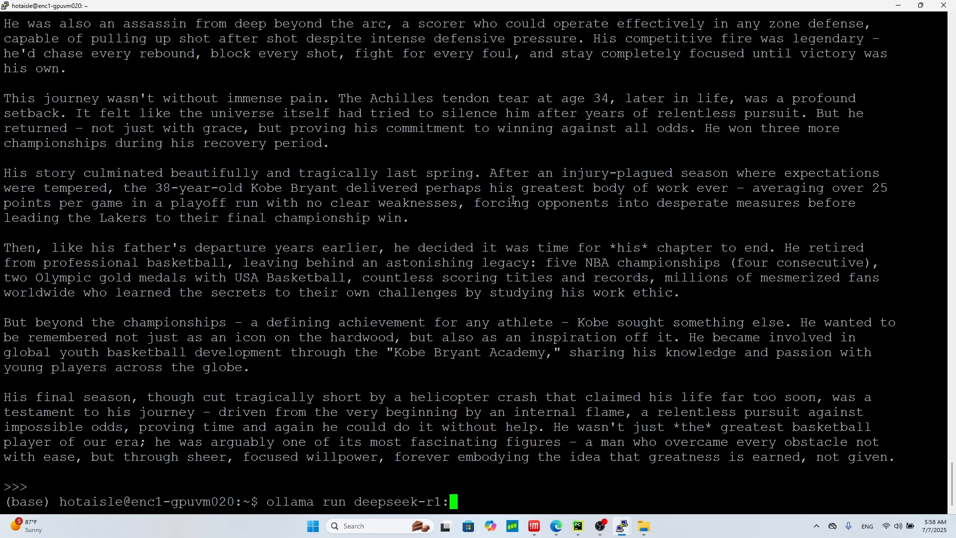
text(70)
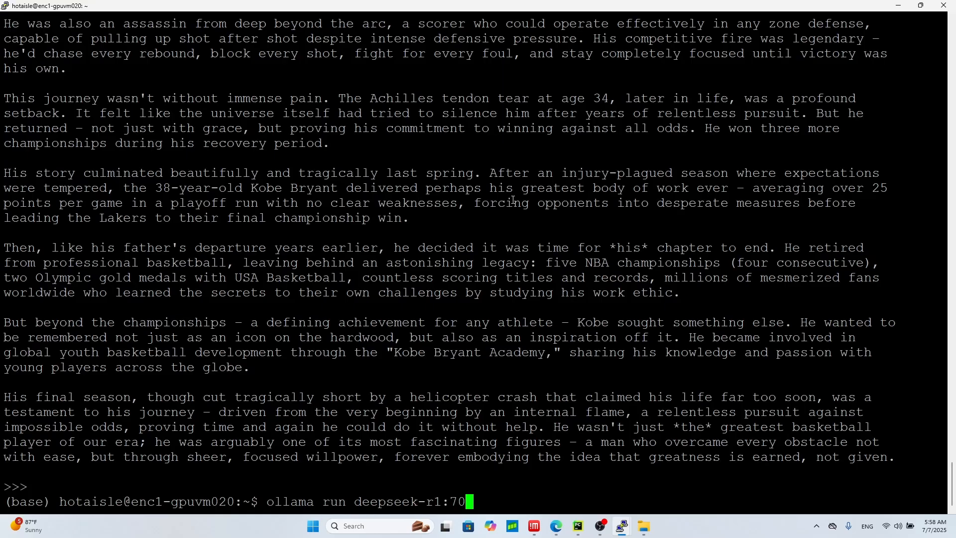
key(Backspace)
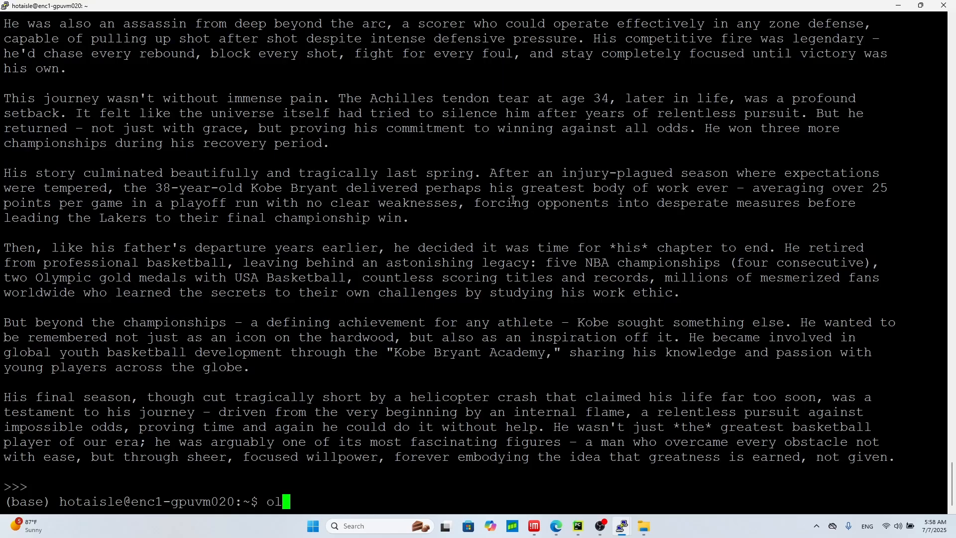
text(lama list)
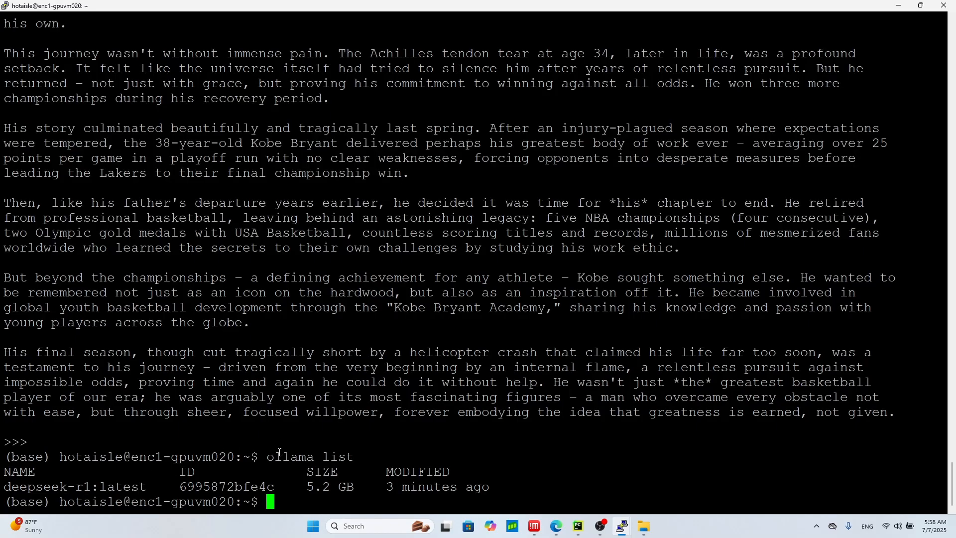
text(ollama list)
text(ollama run deepseek-r1:70)
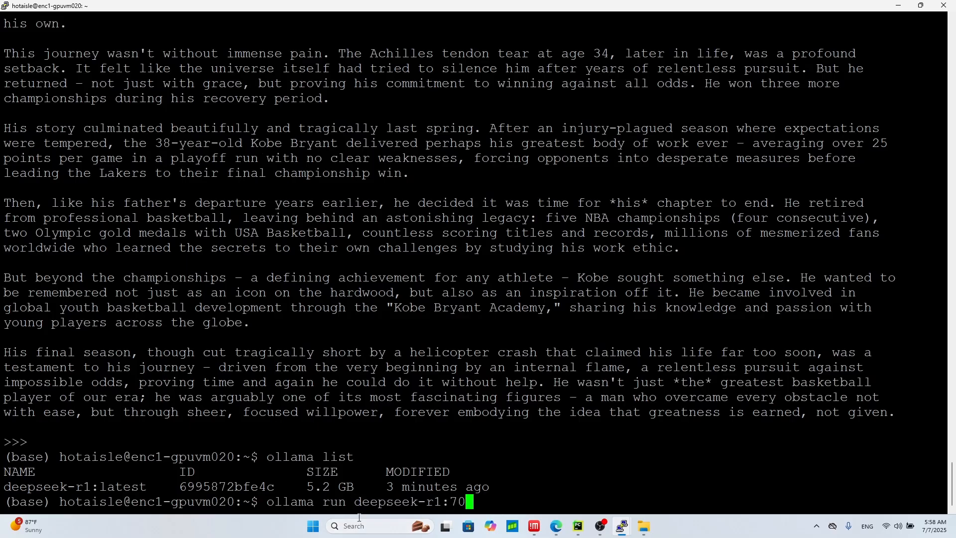
text(b)
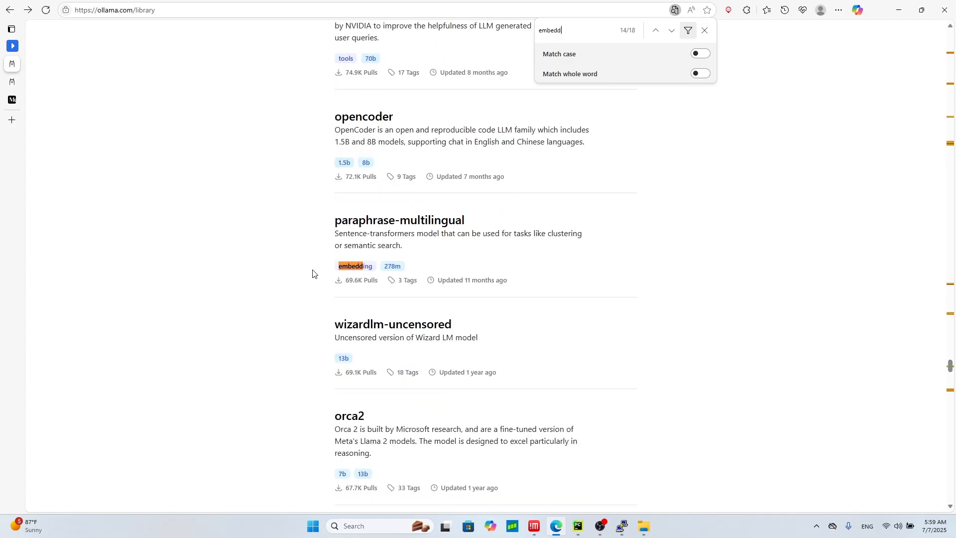
Search the Ollama library page for models tagged 'embedding'.
click(670, 31)
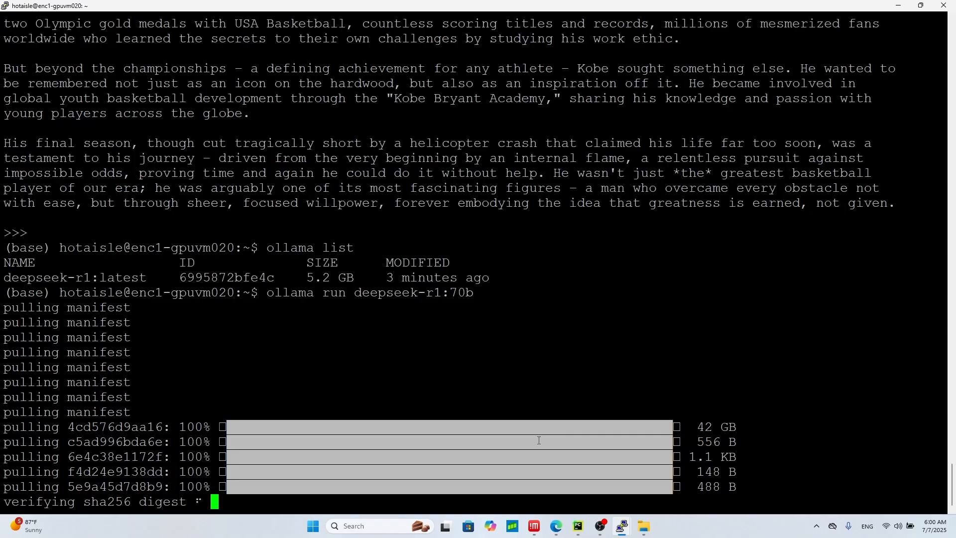
mouse_move(499, 494)
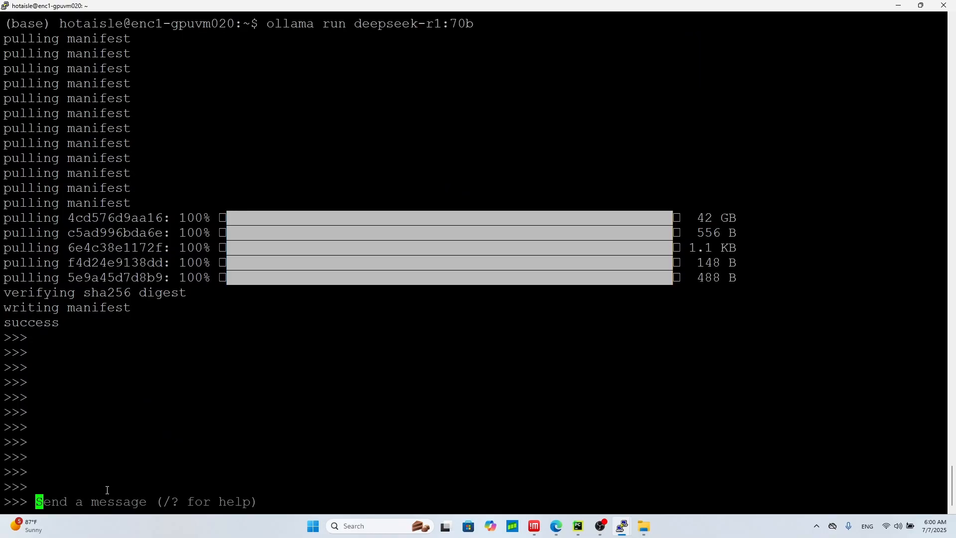
mouse_move(73, 469)
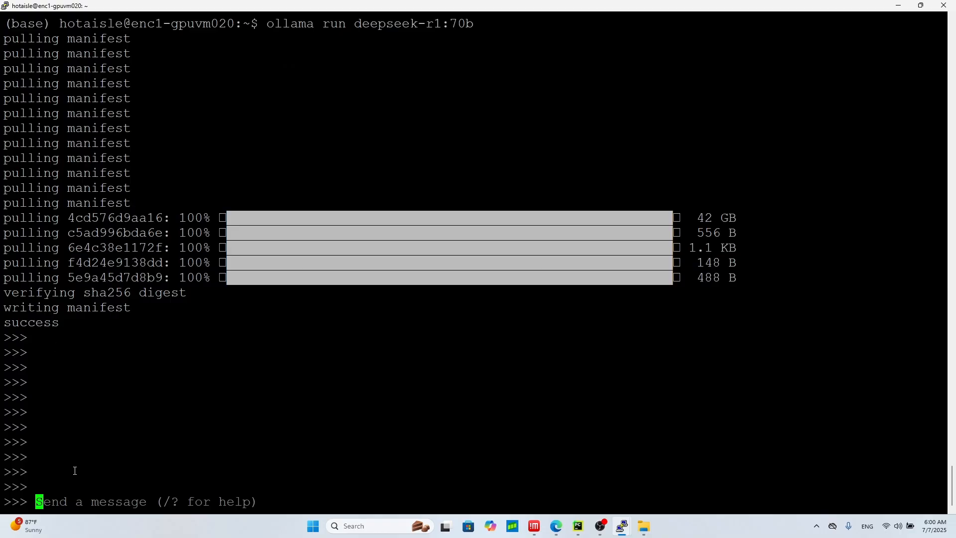
Ask 'Who is better MJ or Kobe?' and read the 70b model's five-point verdict favoring Jordan.
text(W)
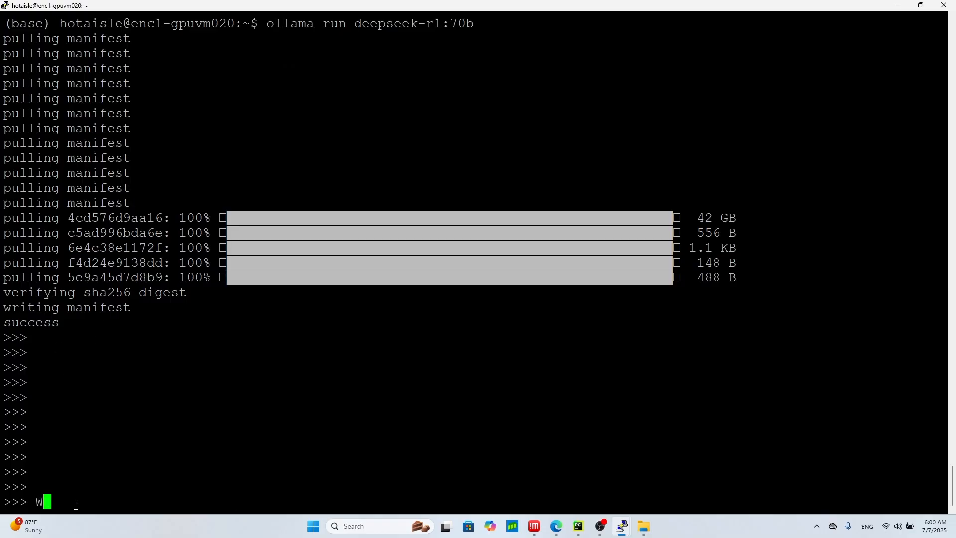
text(ho is better MJ or Kobe?)
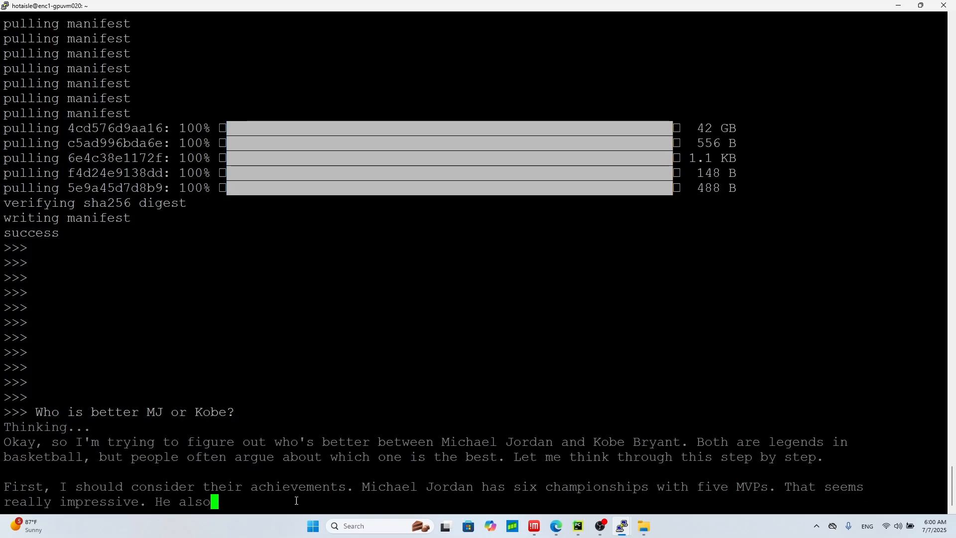
scroll(down, 3)
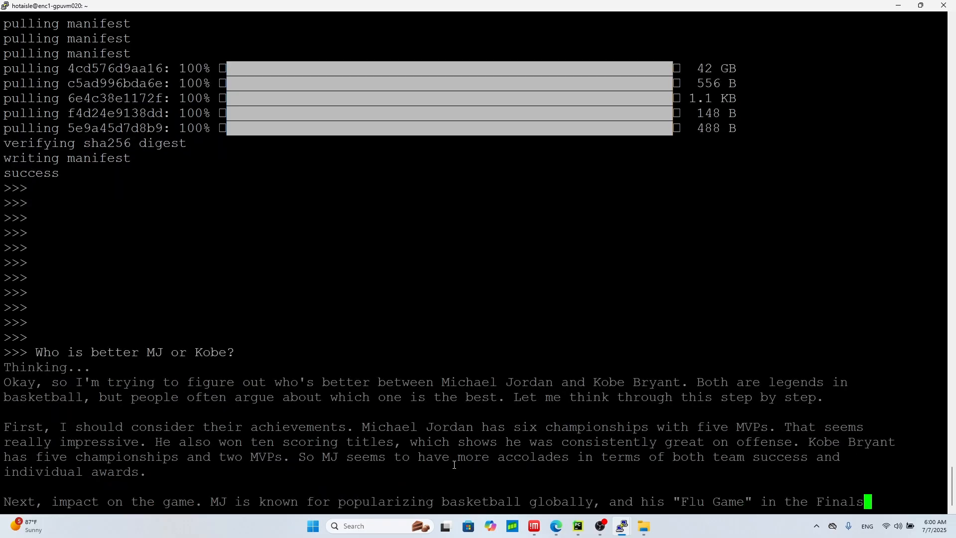
scroll(down, 3)
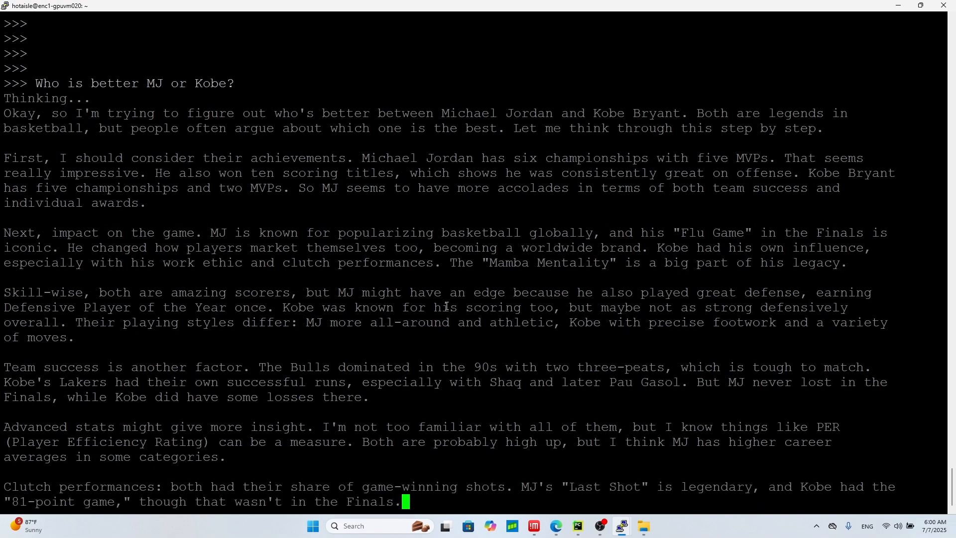
scroll(down, 3)
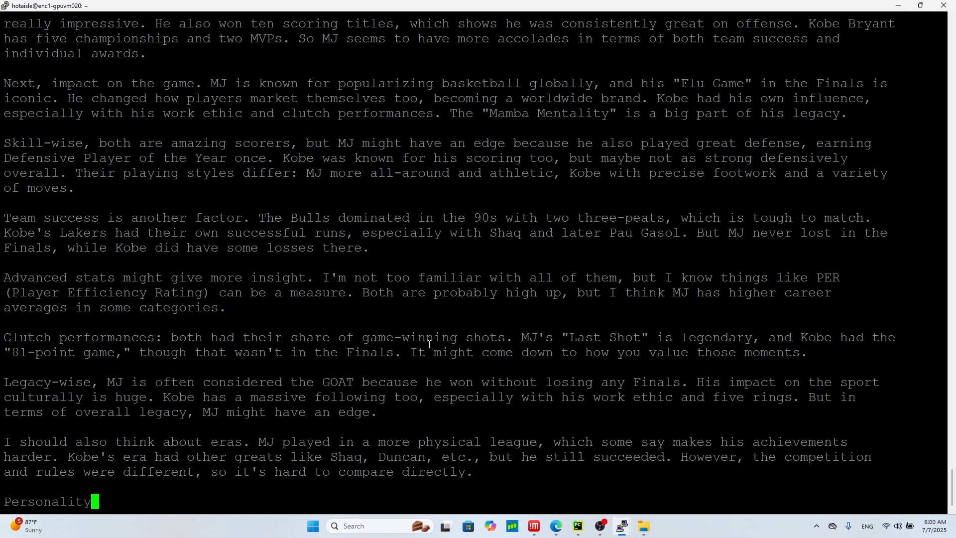
scroll(down, 3)
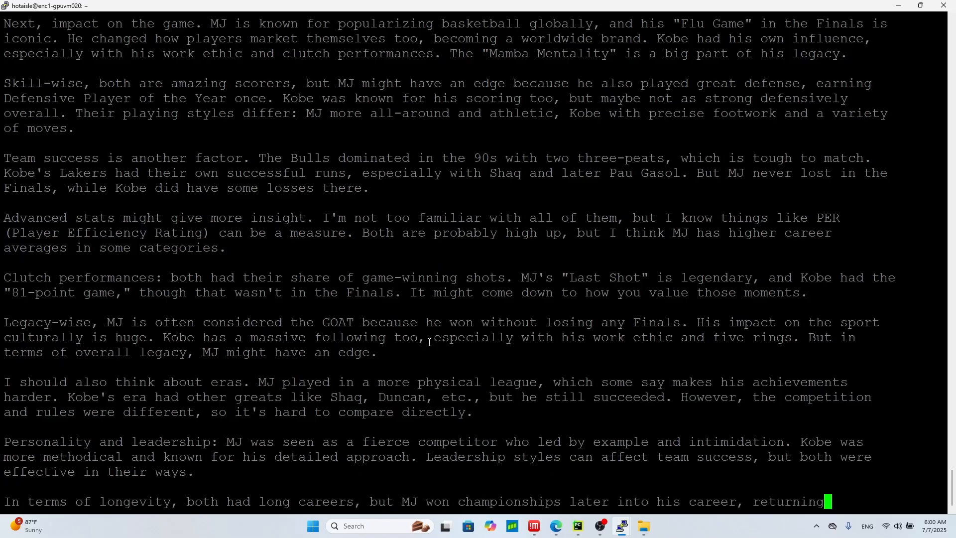
scroll(down, 3)
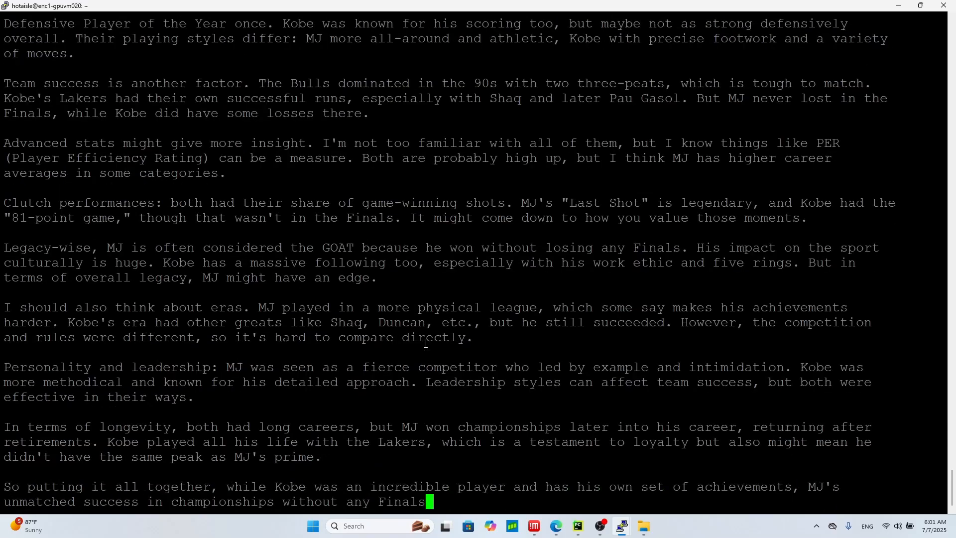
scroll(down, 3)
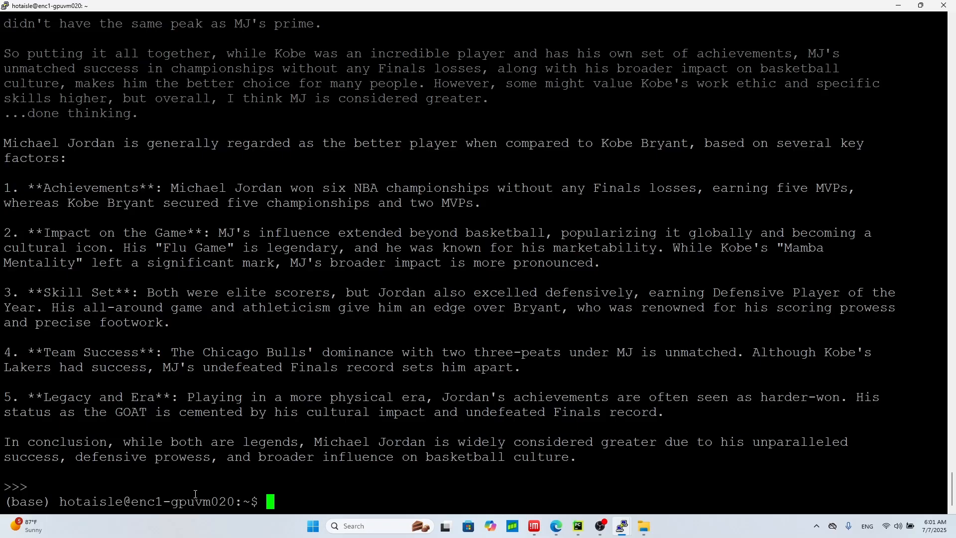
mouse_move(235, 464)
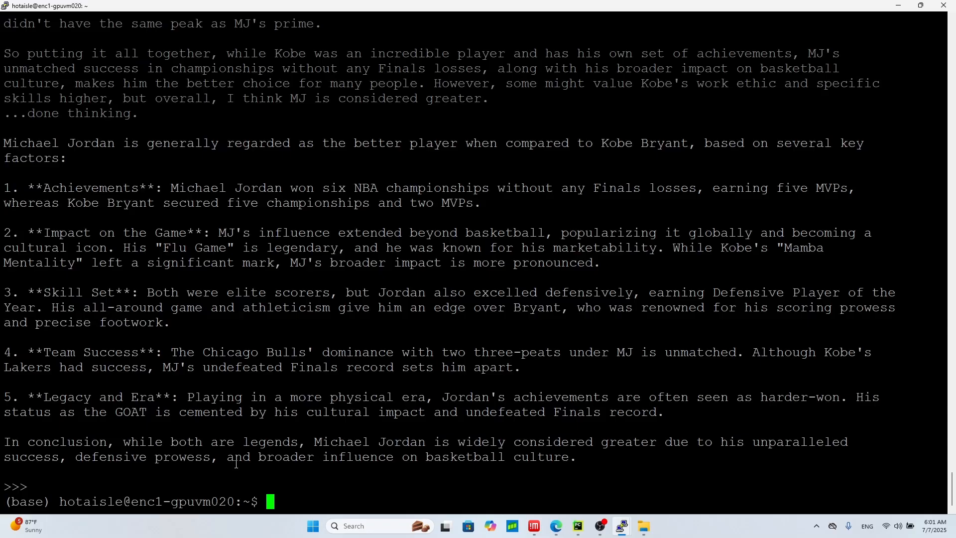
List the installed models with 'ollama list' and abandon a stray pull command.
text(olama list)
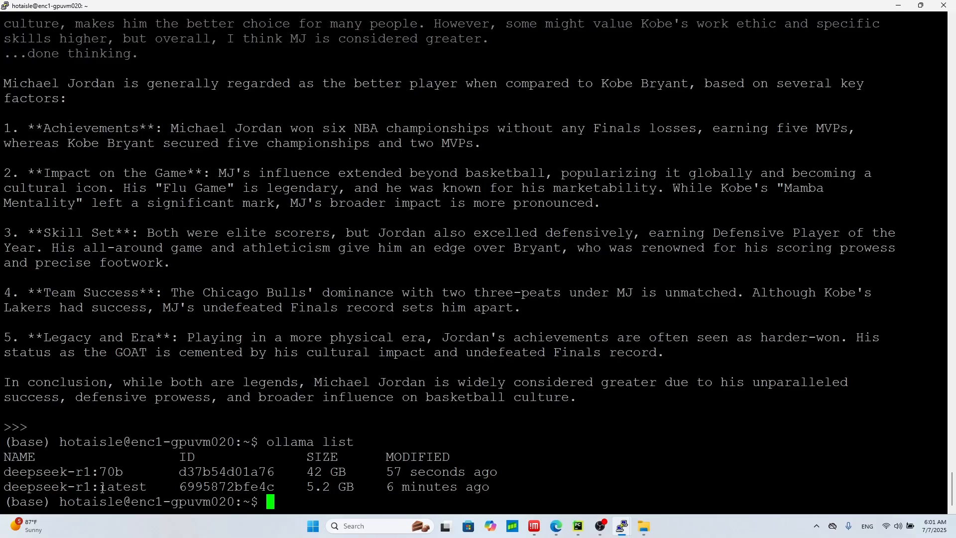
text(ollama list)
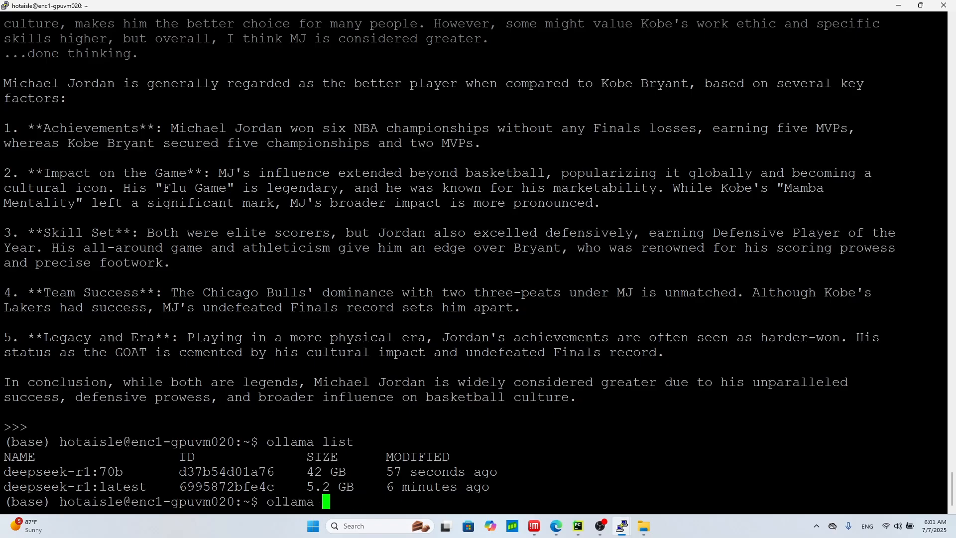
text(pull)
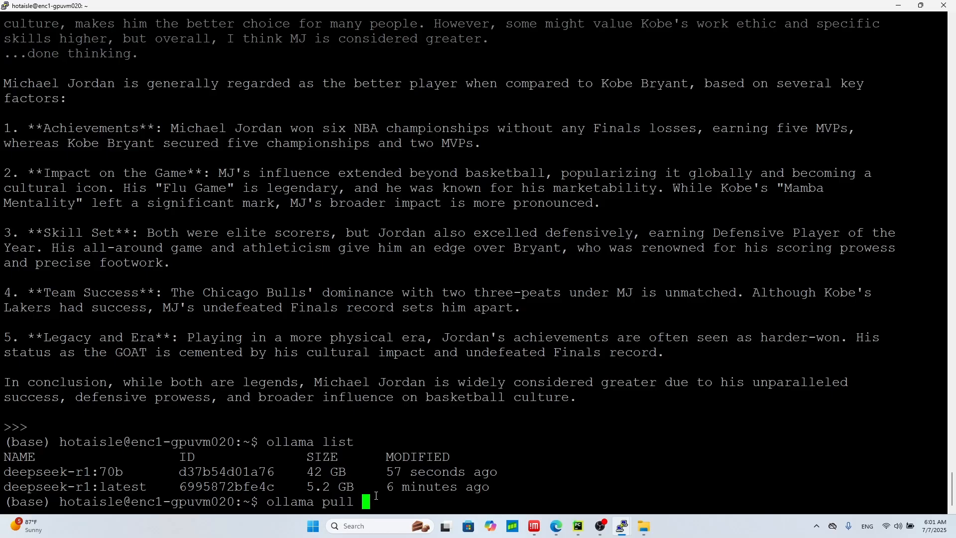
key(ctrl+c)
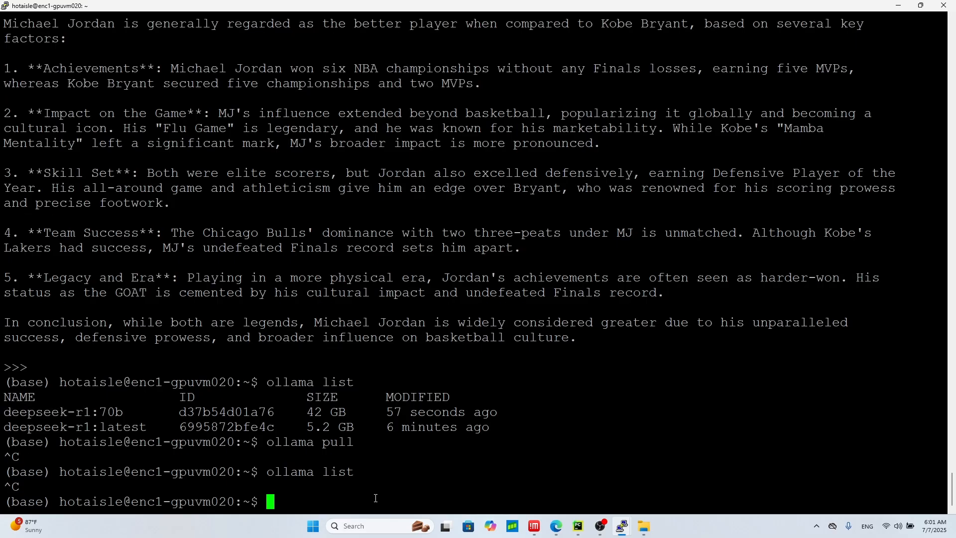
Remove the small model with 'ollama rm deepseek-r1:latest'.
text(ollama)
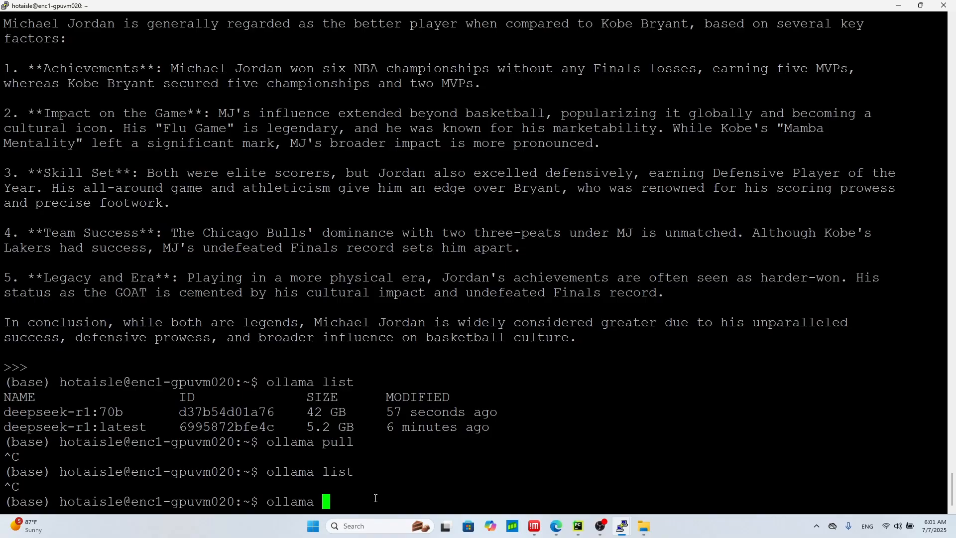
text(rm deep)
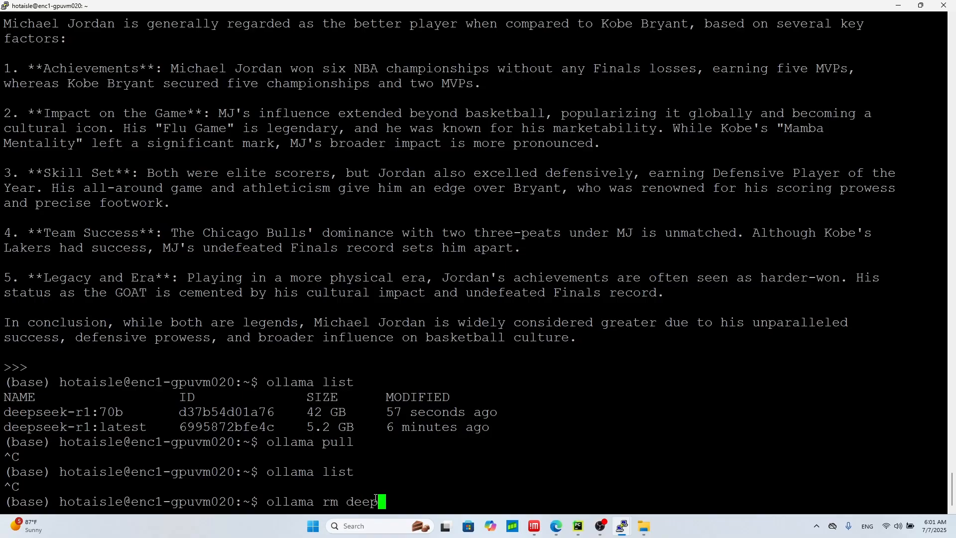
text(seek)
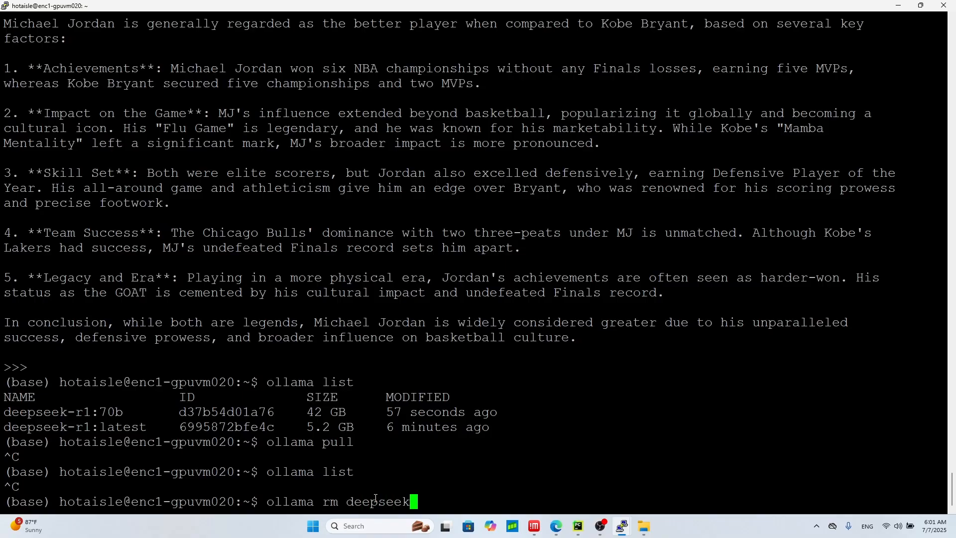
text(-r1:latest)
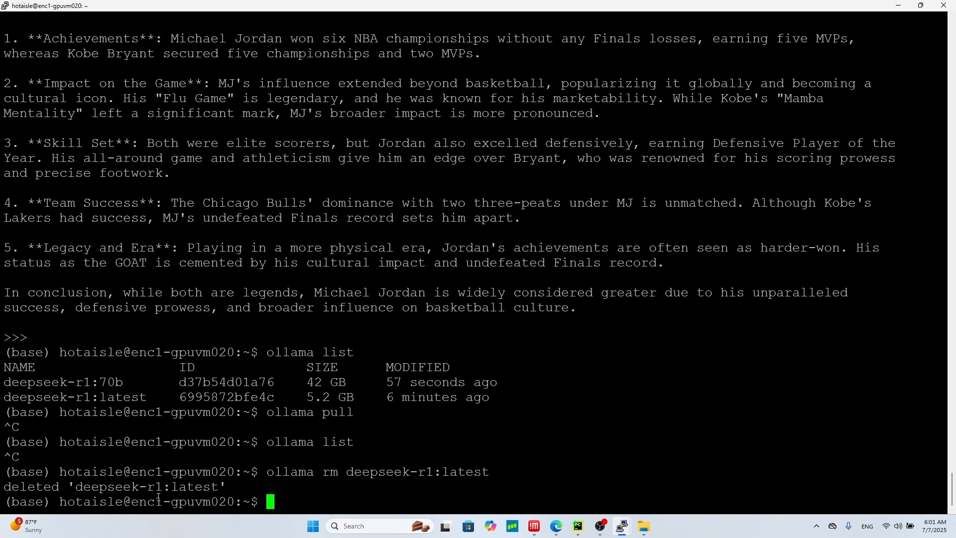
List models again, confirming only deepseek-r1:70b (42 GB) remains installed.
text(ollama is)
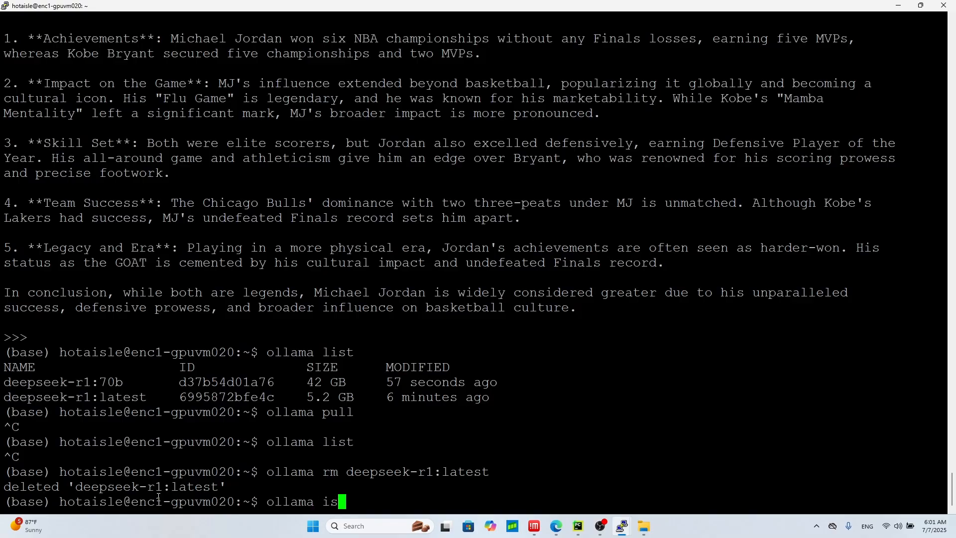
text(t)
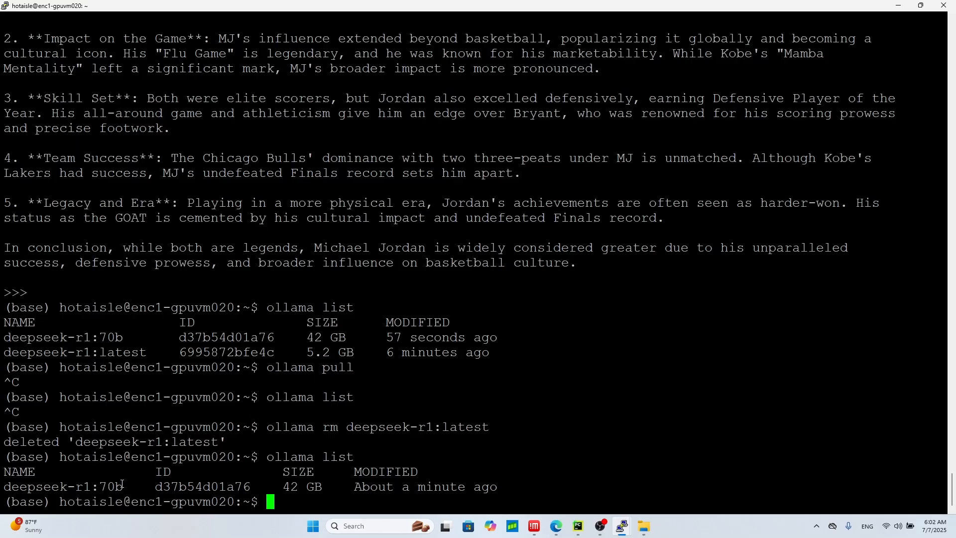
double_click(61, 488)
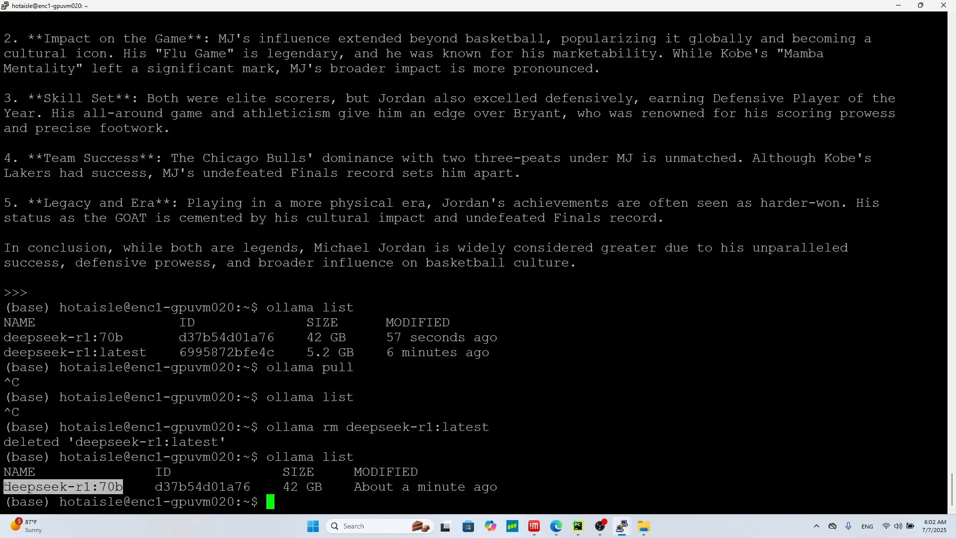
text(ol)
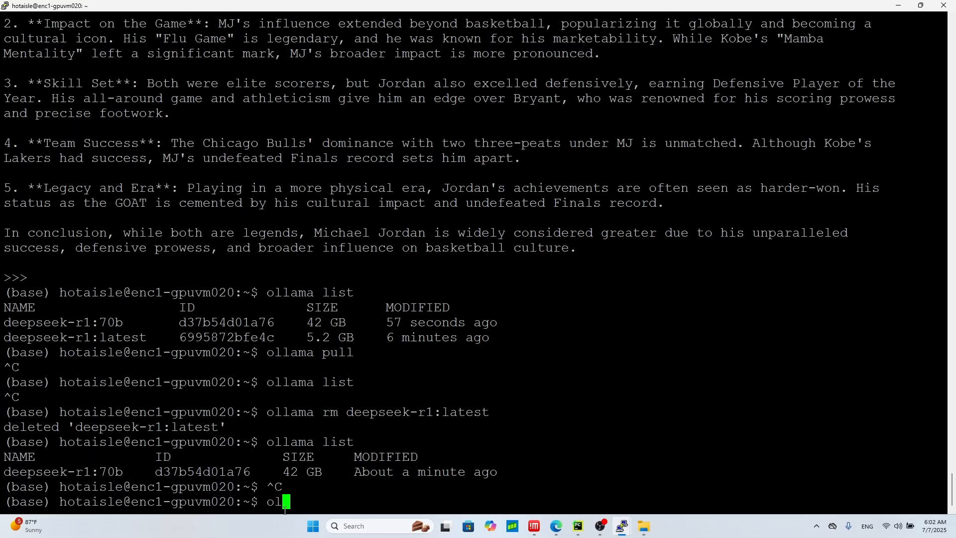